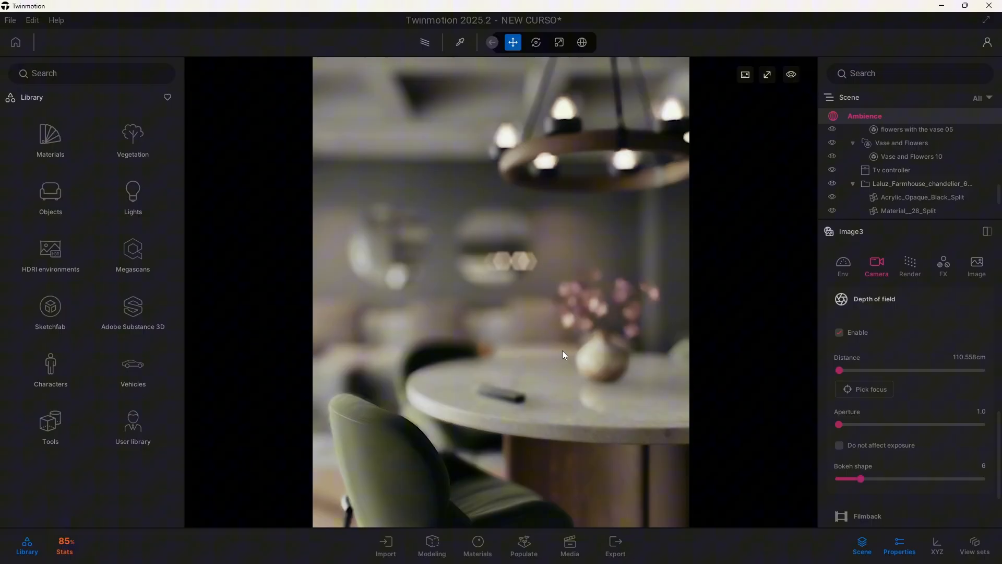
- Check the saved images in Media mode, then return to the viewport
{"action": "scroll", "scroll_direction": "up", "scroll_amount": 3}
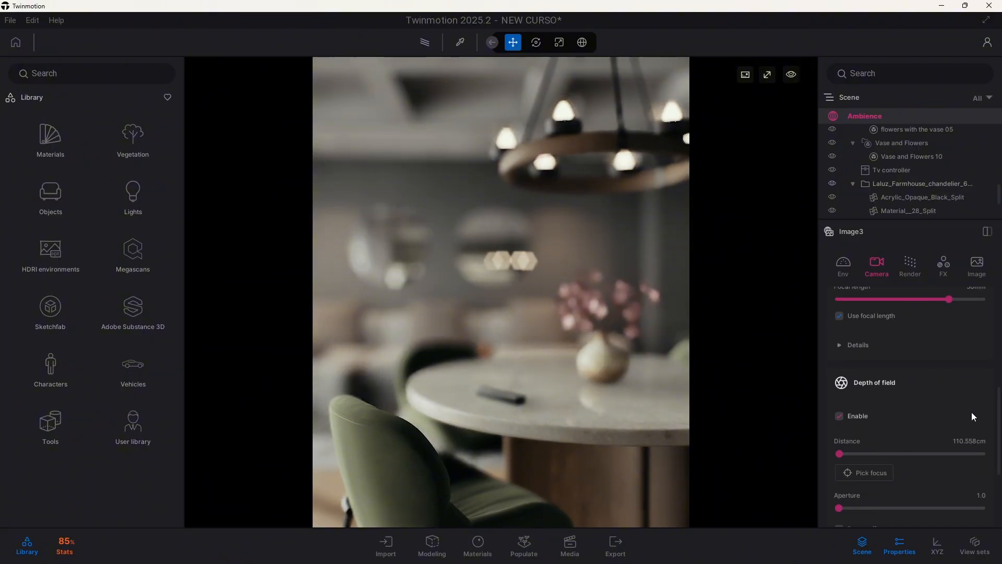
{"action": "scroll", "scroll_direction": "down", "scroll_amount": 3}
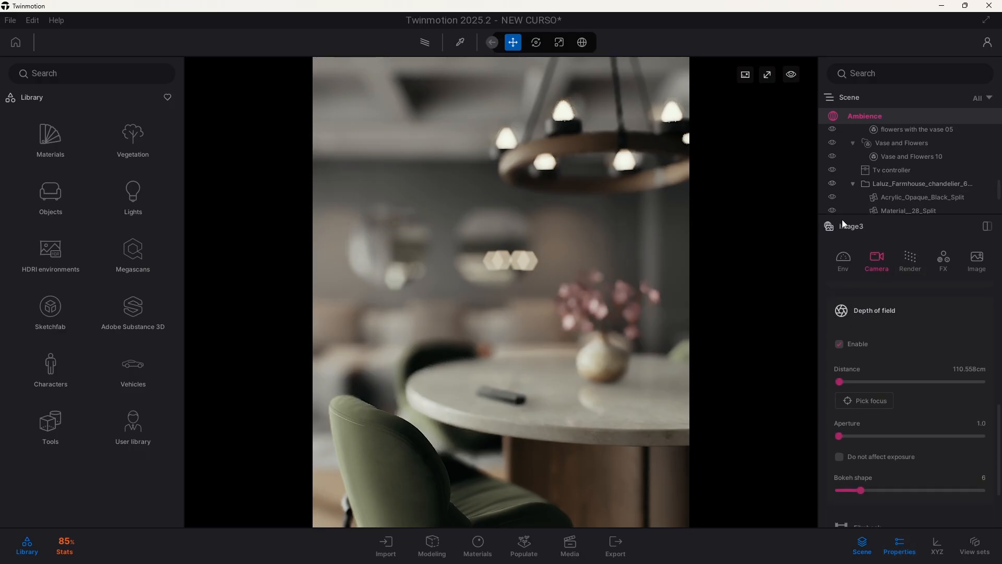
{"action": "mouse_move", "coordinate": [878, 250]}
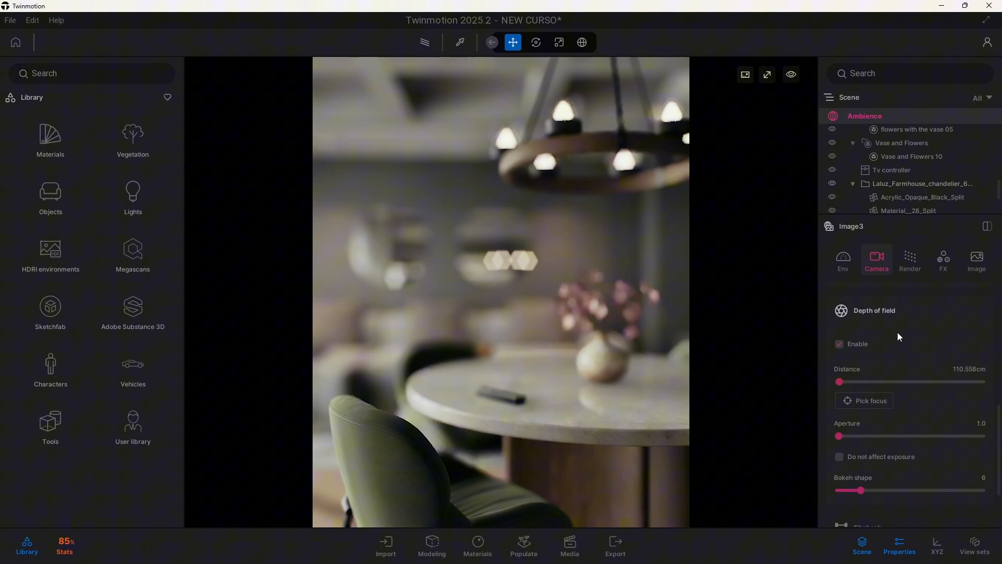
{"action": "left_click", "coordinate": [568, 545]}
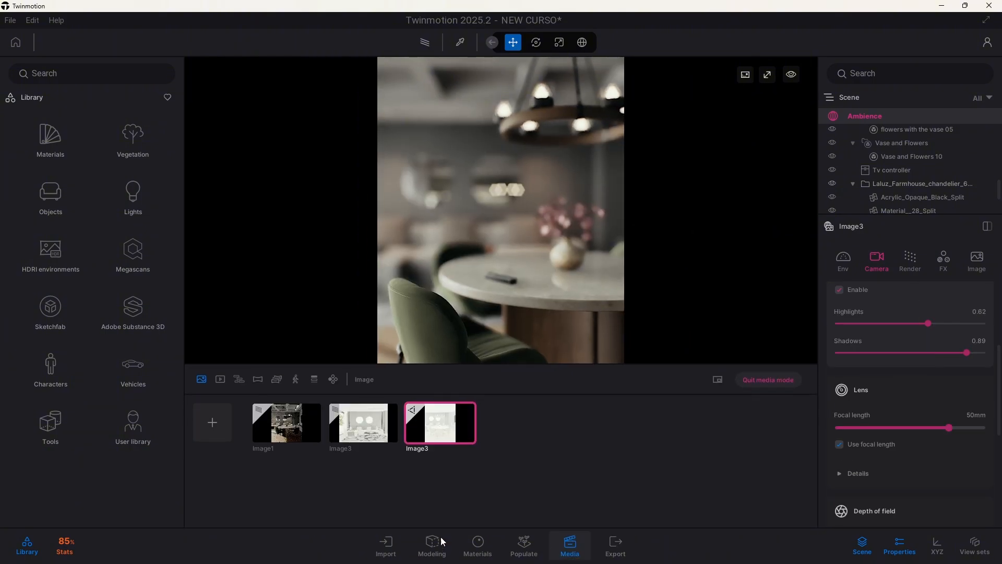
{"action": "left_click", "coordinate": [202, 379]}
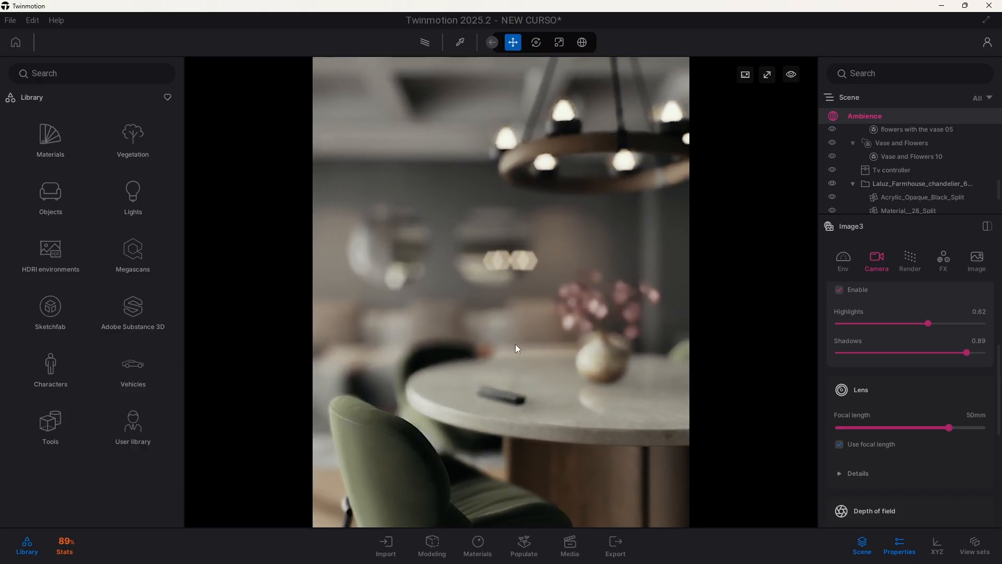
{"action": "scroll", "scroll_direction": "down", "scroll_amount": 3}
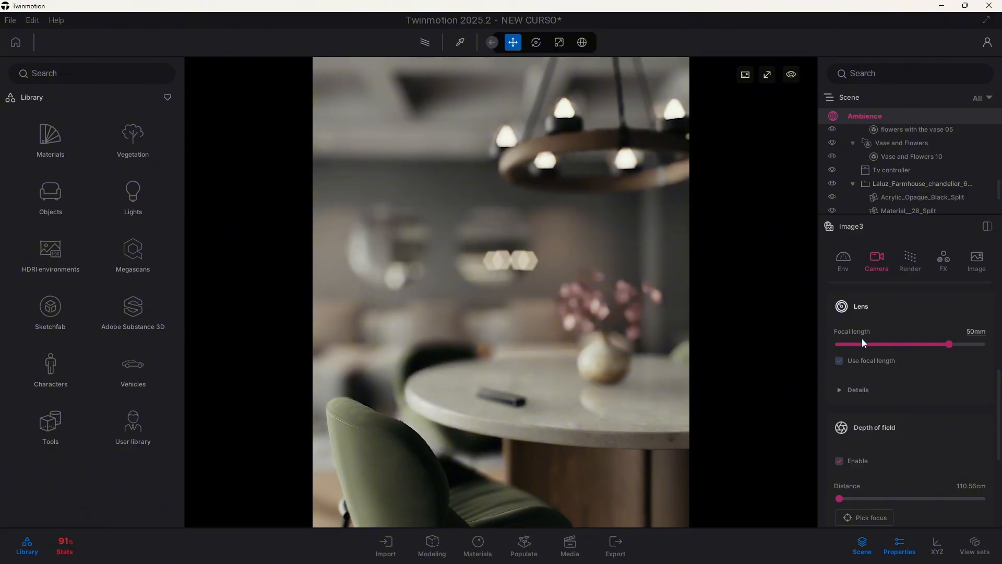
- Widen the lens to a 44° field of view, then restore focal-length control at 44 mm
{"action": "left_click", "coordinate": [840, 361]}
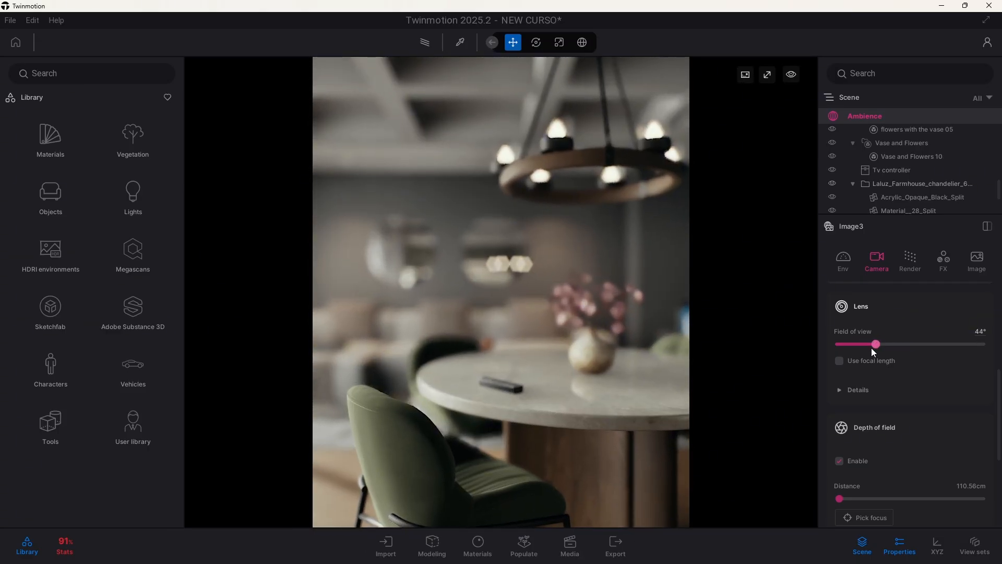
{"action": "left_click", "coordinate": [568, 544]}
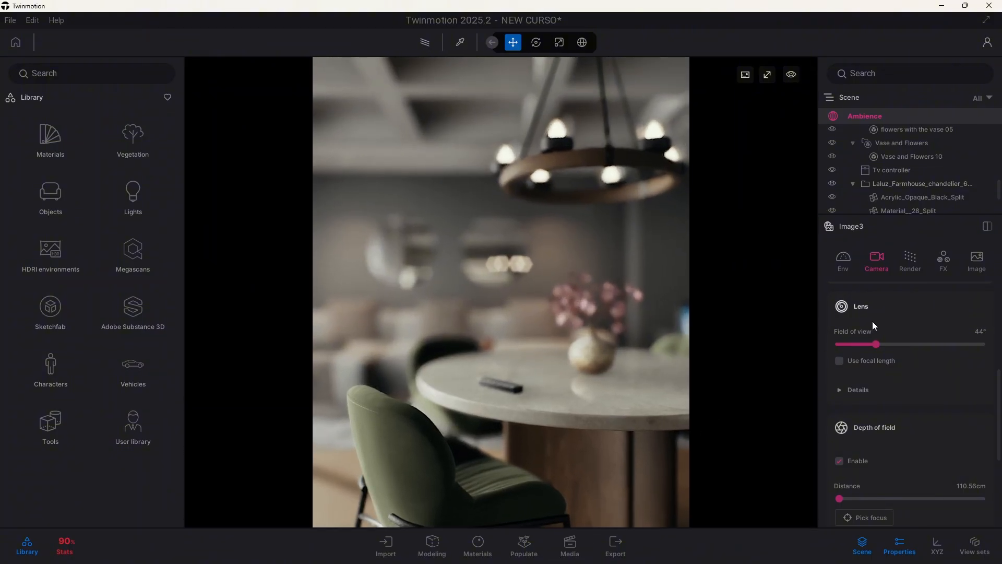
{"action": "left_click", "coordinate": [840, 360]}
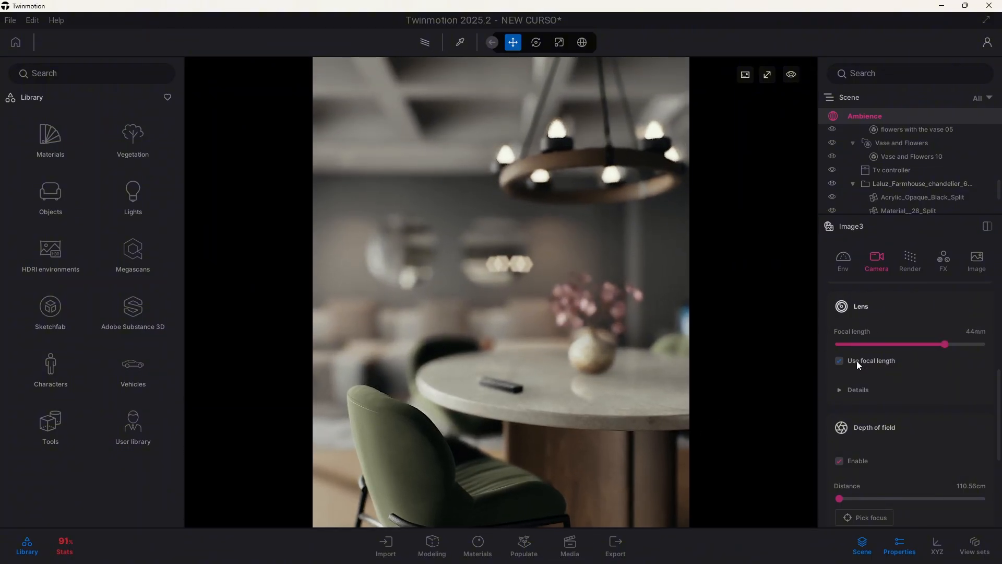
{"action": "scroll", "scroll_direction": "down", "scroll_amount": 3}
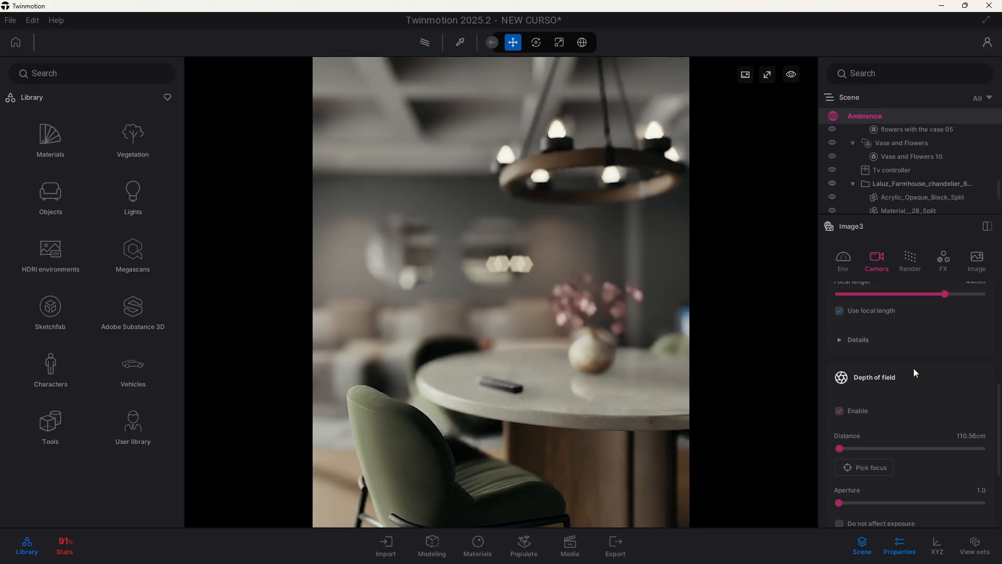
{"action": "scroll", "scroll_direction": "down", "scroll_amount": 3}
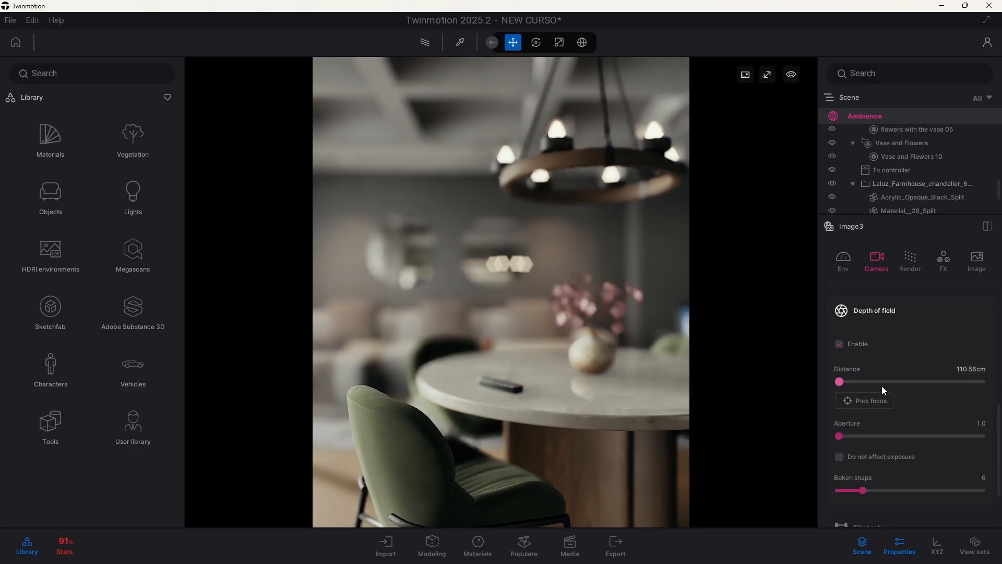
{"action": "scroll", "scroll_direction": "up", "scroll_amount": 3}
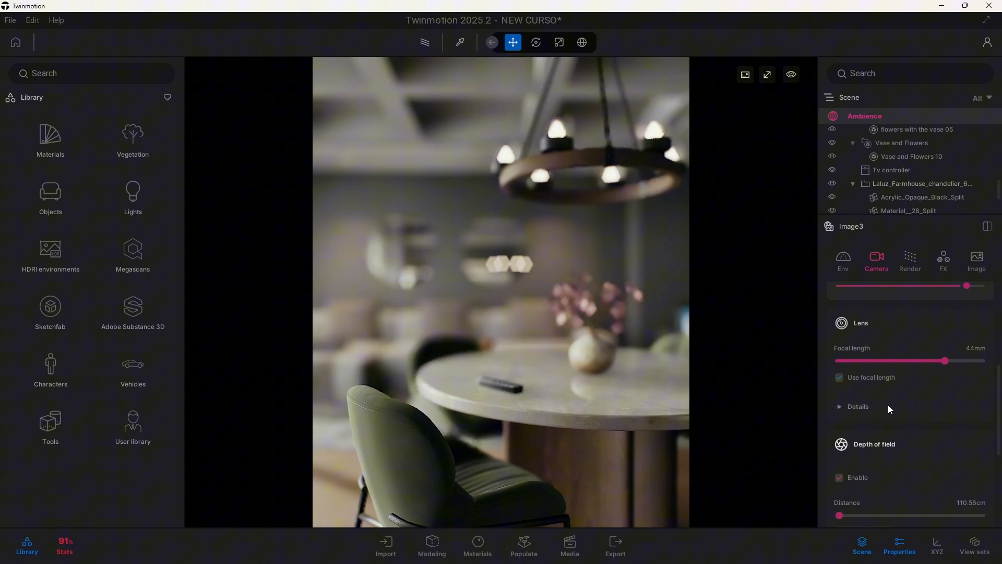
{"action": "scroll", "scroll_direction": "down", "scroll_amount": 3}
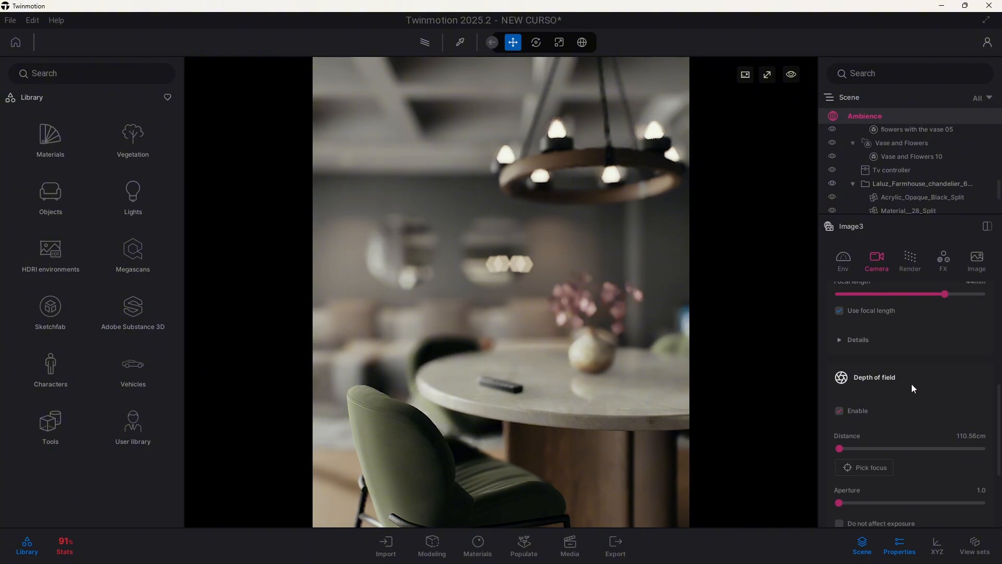
{"action": "scroll", "scroll_direction": "down", "scroll_amount": 3}
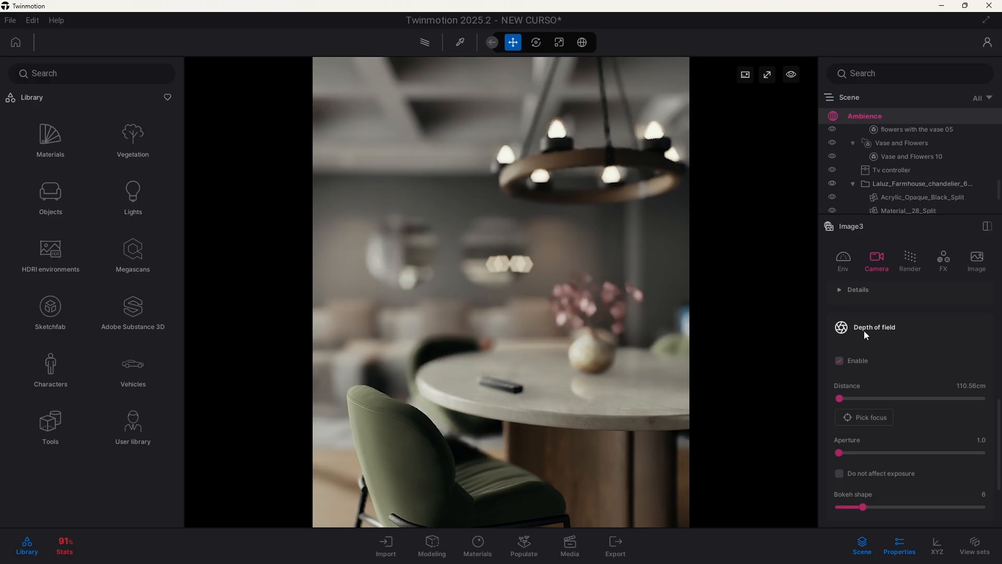
{"action": "left_click", "coordinate": [839, 359]}
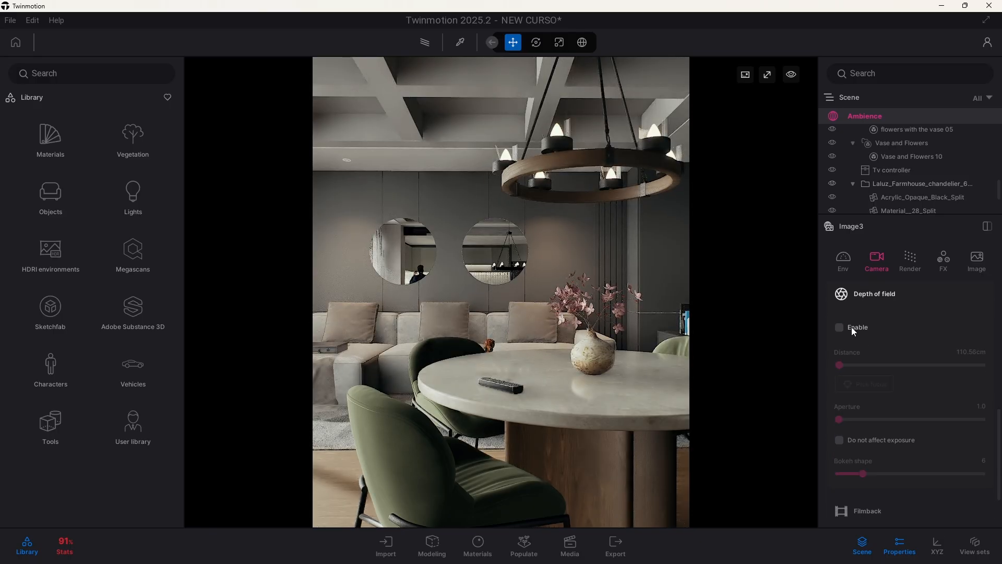
{"action": "left_click", "coordinate": [839, 327]}
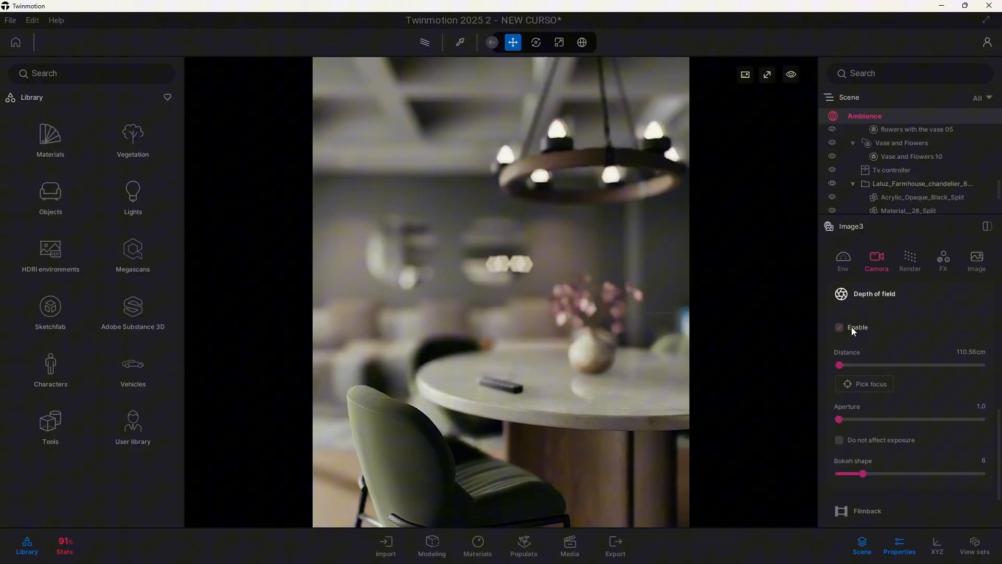
{"action": "mouse_move", "coordinate": [853, 330]}
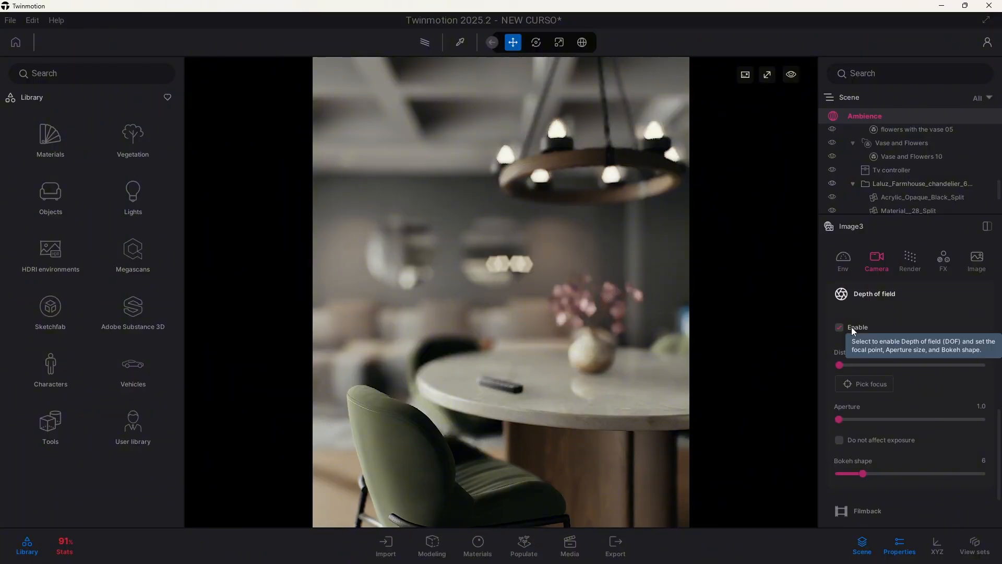
{"action": "mouse_move", "coordinate": [894, 302]}
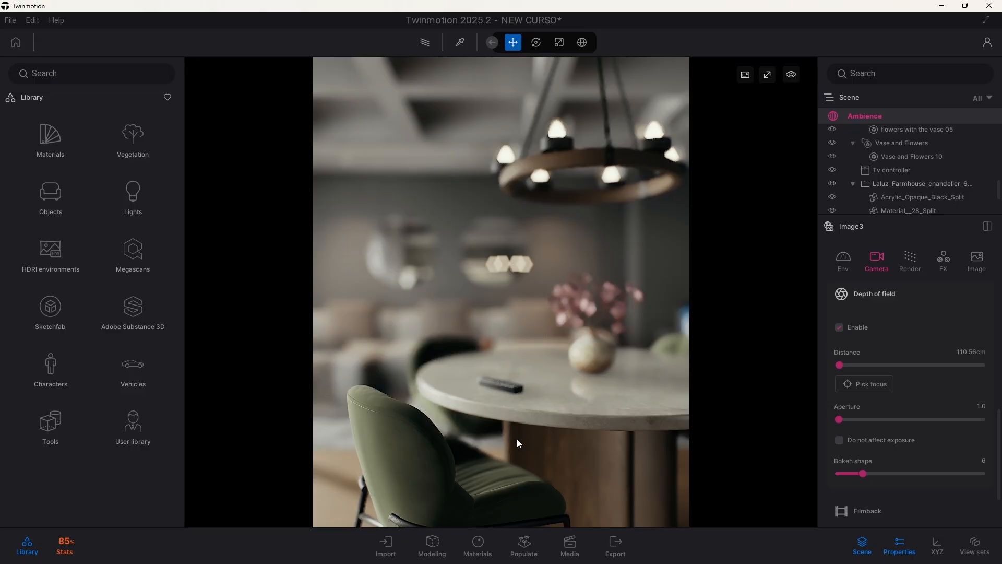
{"action": "mouse_move", "coordinate": [603, 130]}
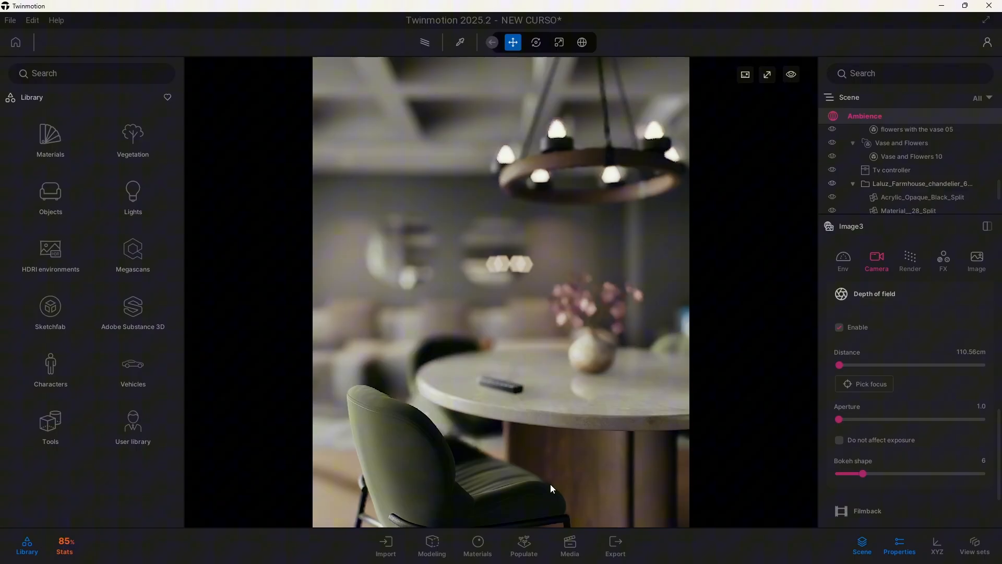
{"action": "mouse_move", "coordinate": [428, 501]}
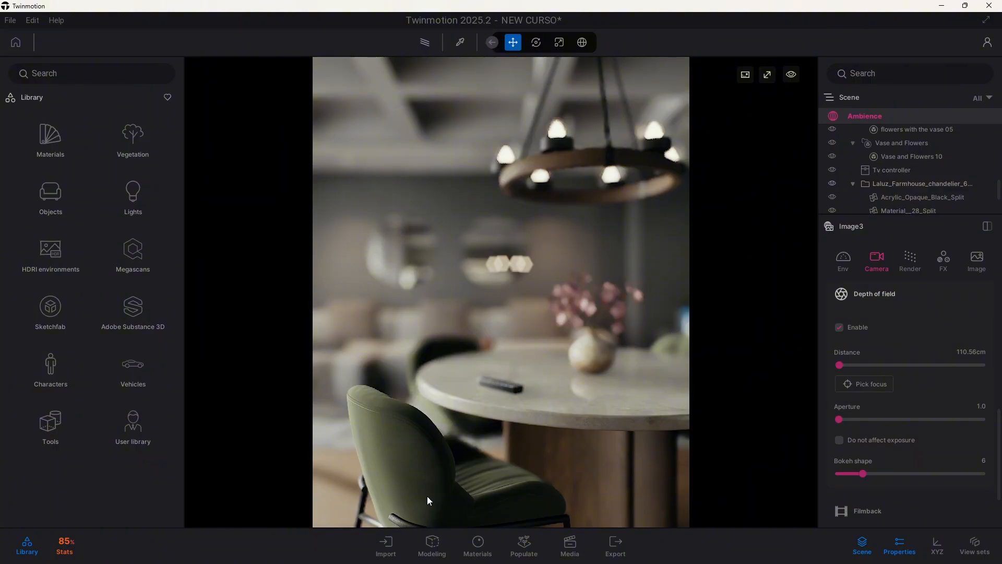
{"action": "mouse_move", "coordinate": [409, 439]}
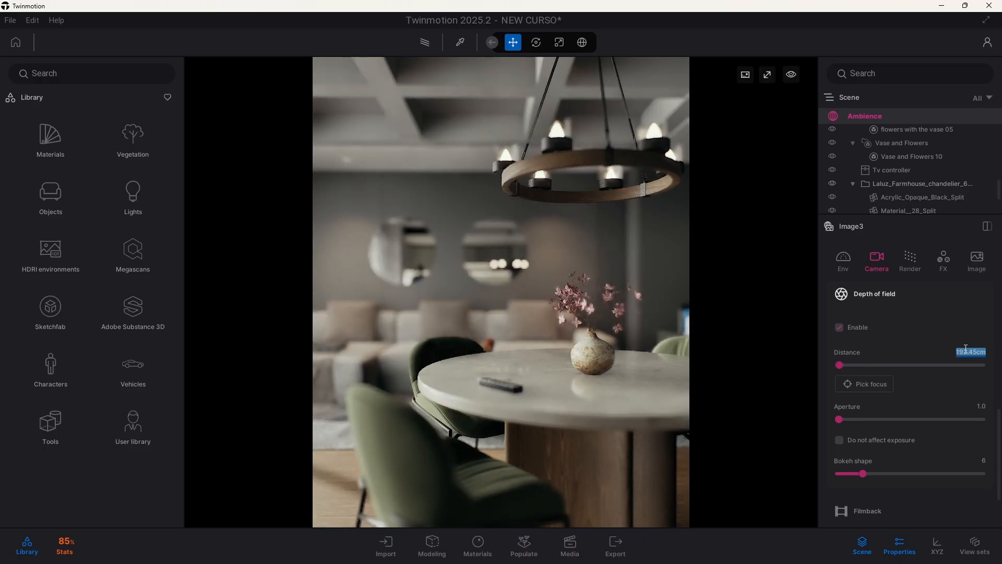
- Enter 1.00cm as the depth-of-field focus Distance value
{"action": "type", "text": "1.00cm"}
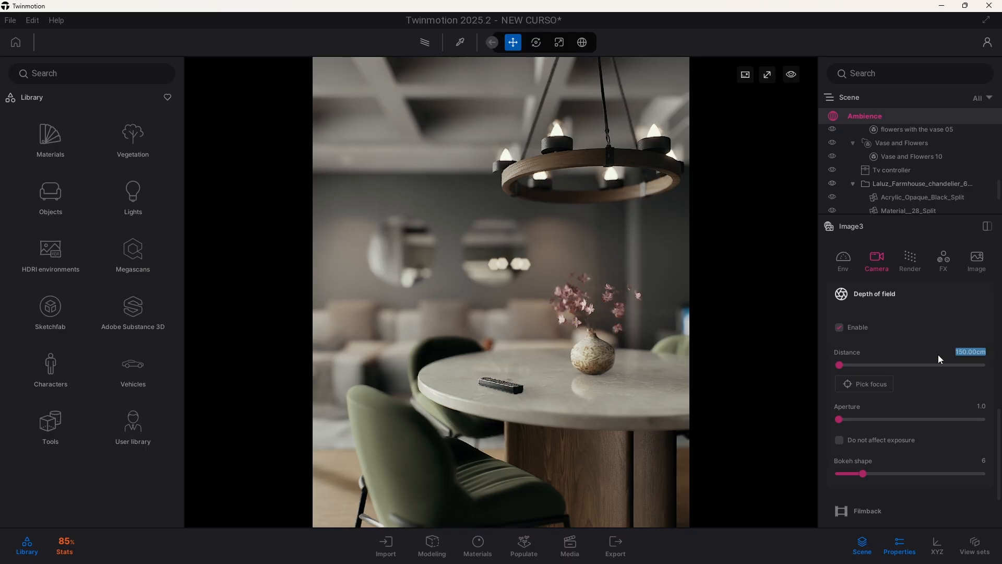
- Use Pick focus on the vase on the dining table, giving a 10 cm focus distance
{"action": "left_click", "coordinate": [863, 384]}
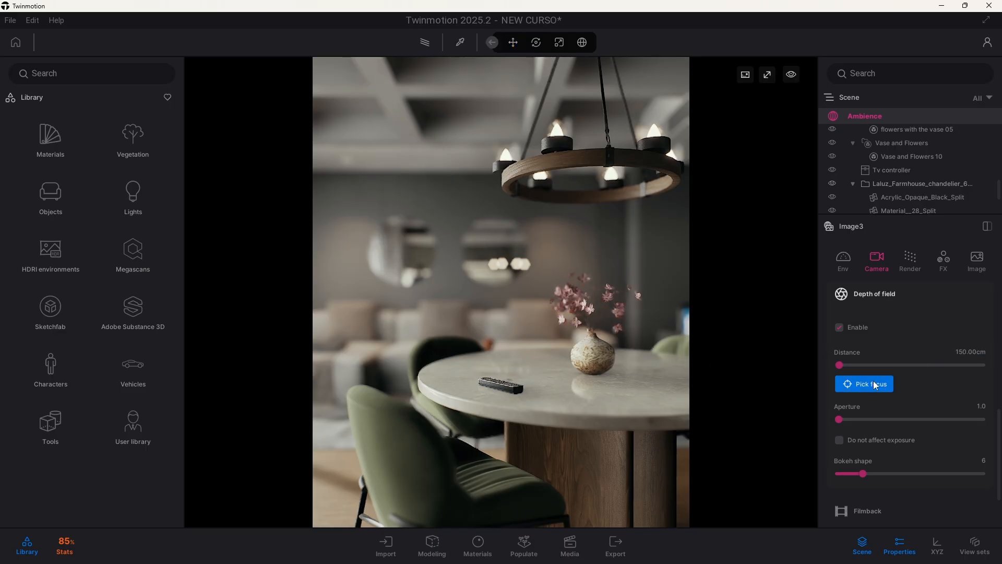
{"action": "left_click", "coordinate": [863, 384]}
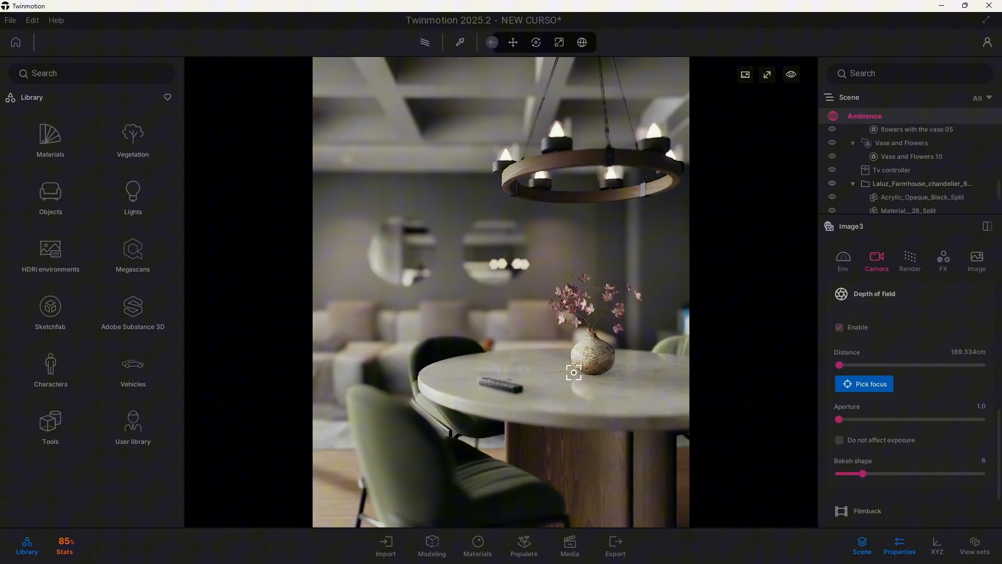
{"action": "left_click", "coordinate": [401, 452]}
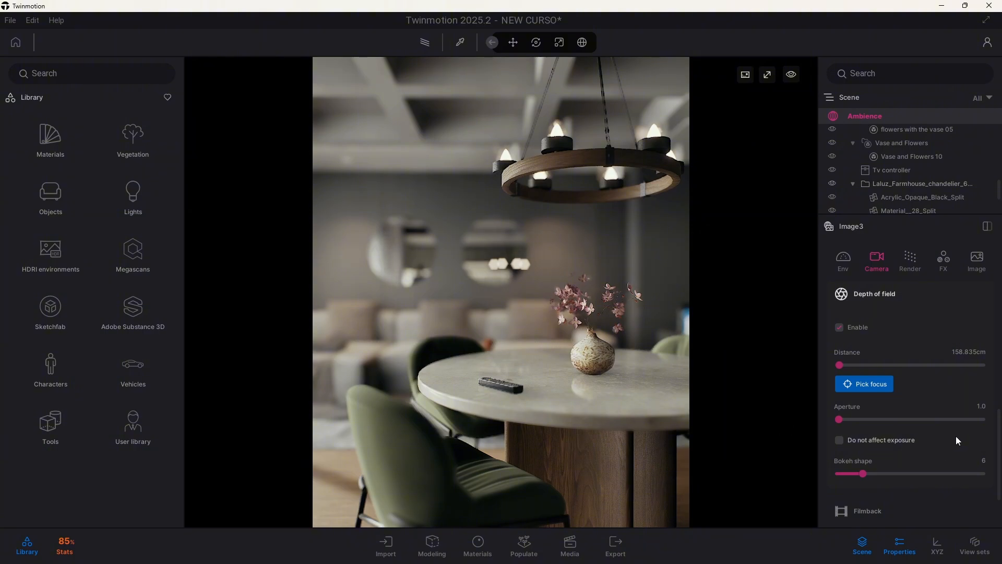
{"action": "left_click", "coordinate": [863, 384]}
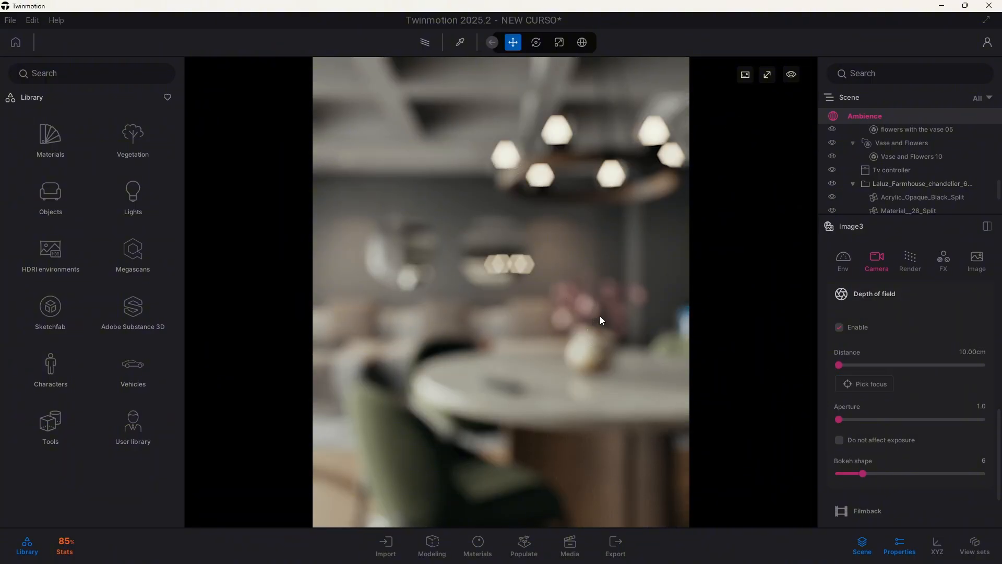
{"action": "mouse_move", "coordinate": [664, 395]}
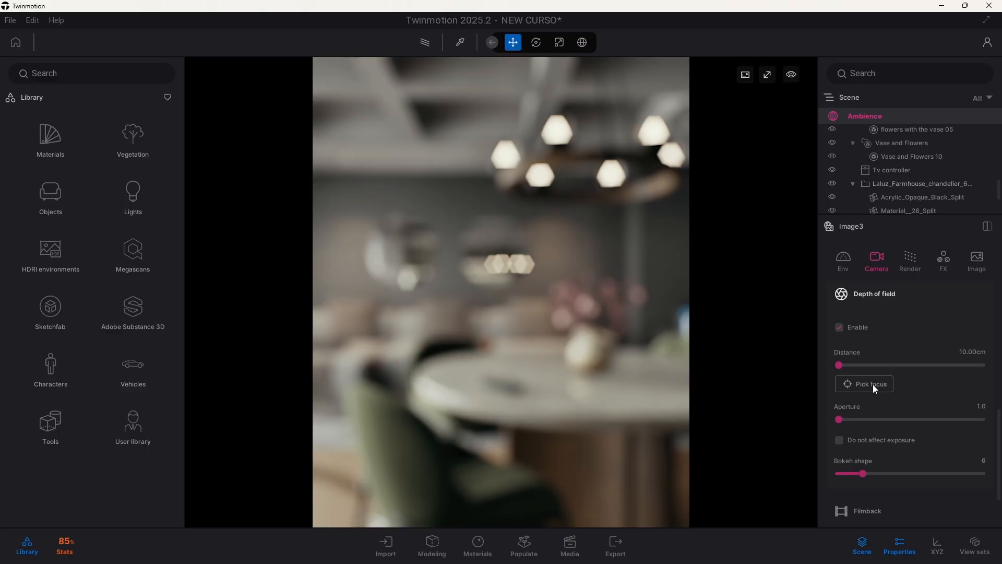
- Re-pick the focus point to pull the blurred view back into focus
{"action": "left_click", "coordinate": [865, 383]}
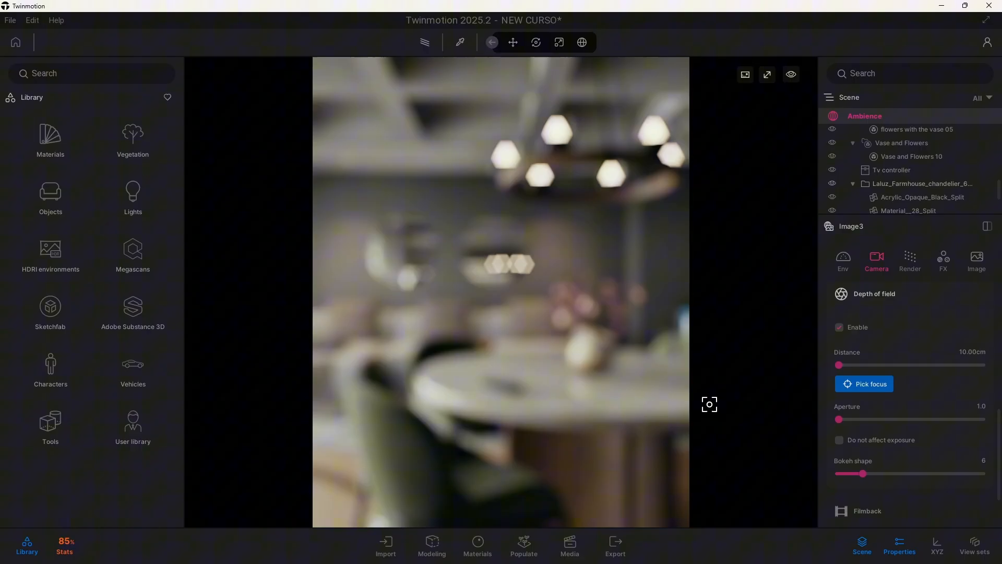
{"action": "mouse_move", "coordinate": [328, 263]}
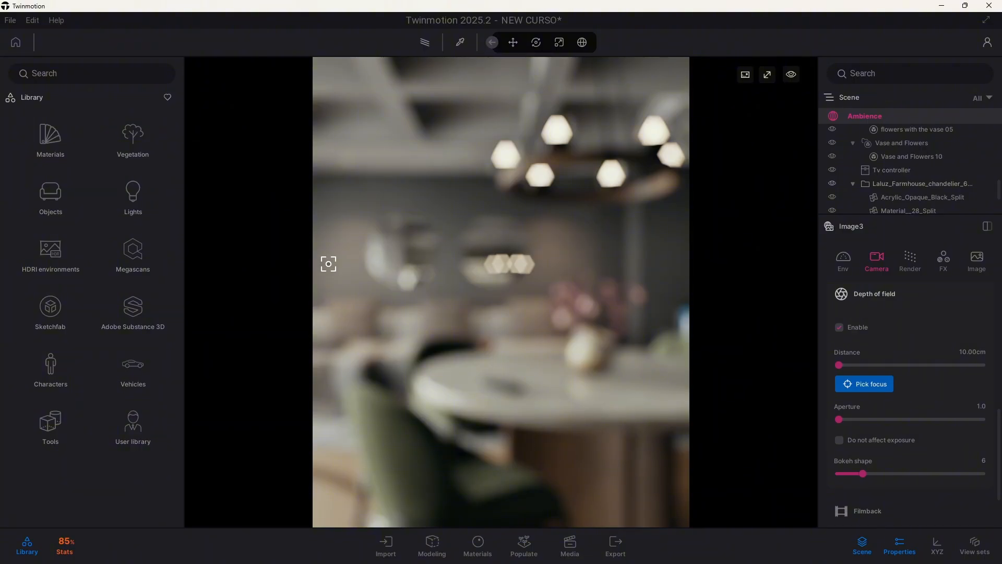
{"action": "mouse_move", "coordinate": [504, 403]}
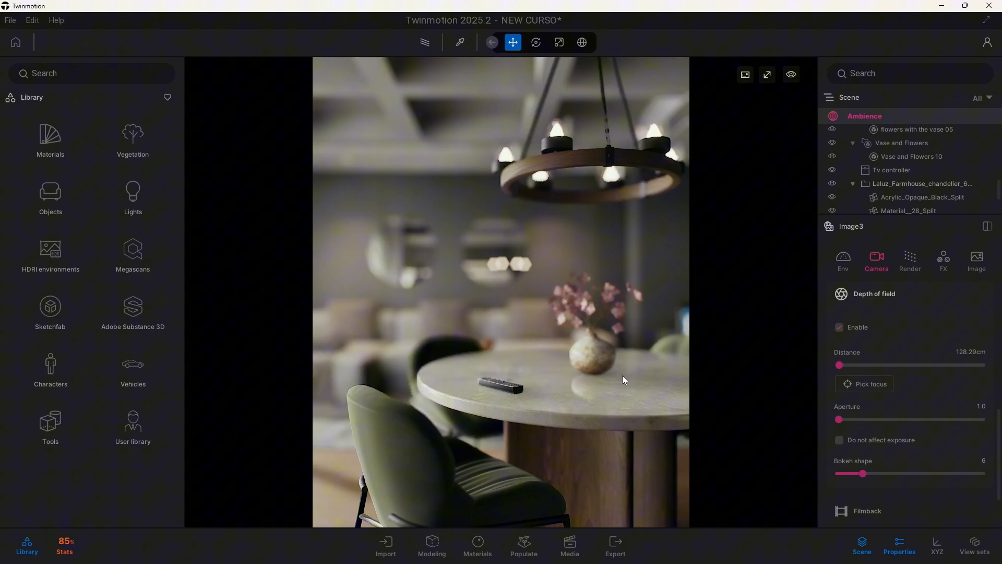
{"action": "mouse_move", "coordinate": [402, 422]}
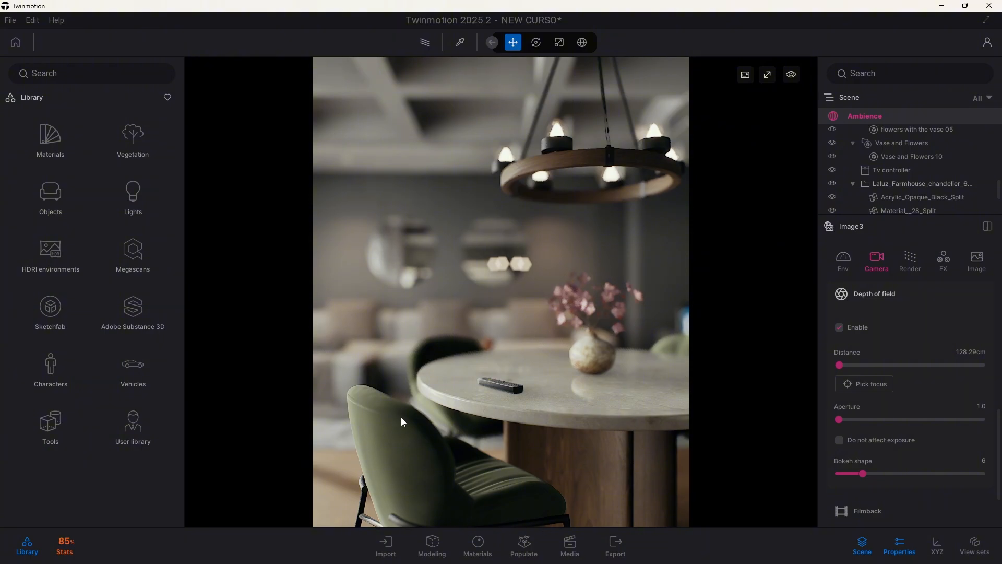
{"action": "mouse_move", "coordinate": [548, 179]}
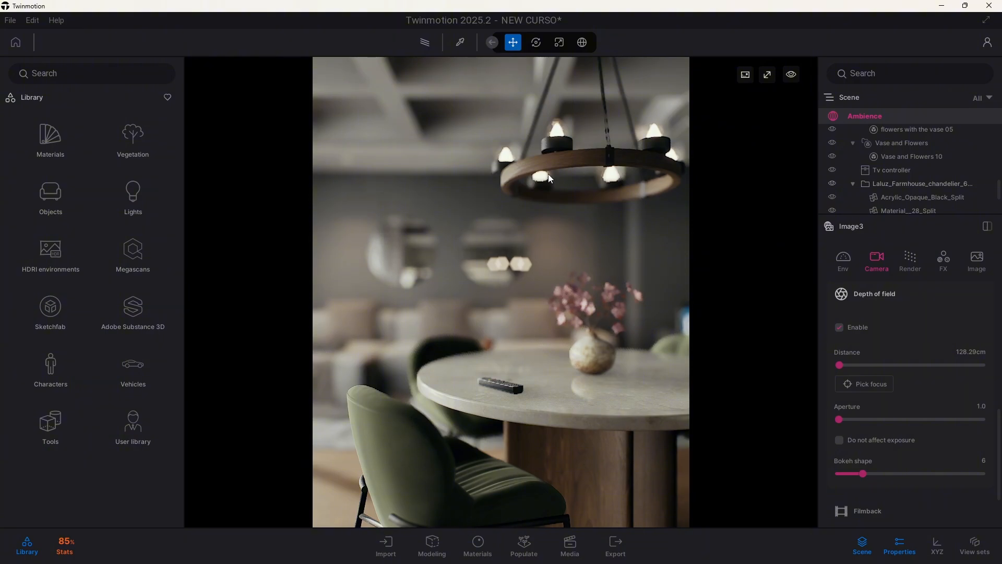
{"action": "mouse_move", "coordinate": [534, 399]}
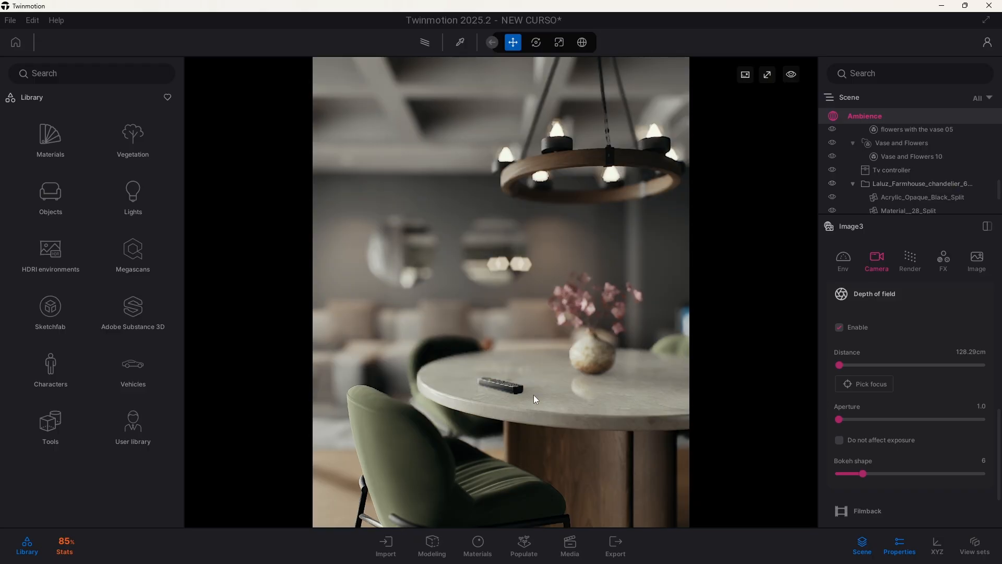
{"action": "mouse_move", "coordinate": [567, 359]}
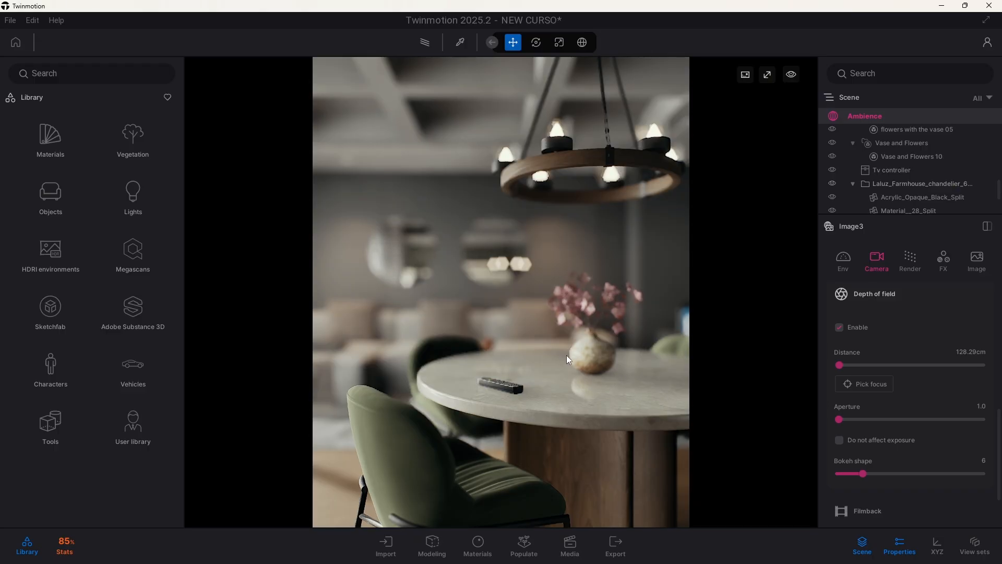
{"action": "left_click", "coordinate": [863, 383]}
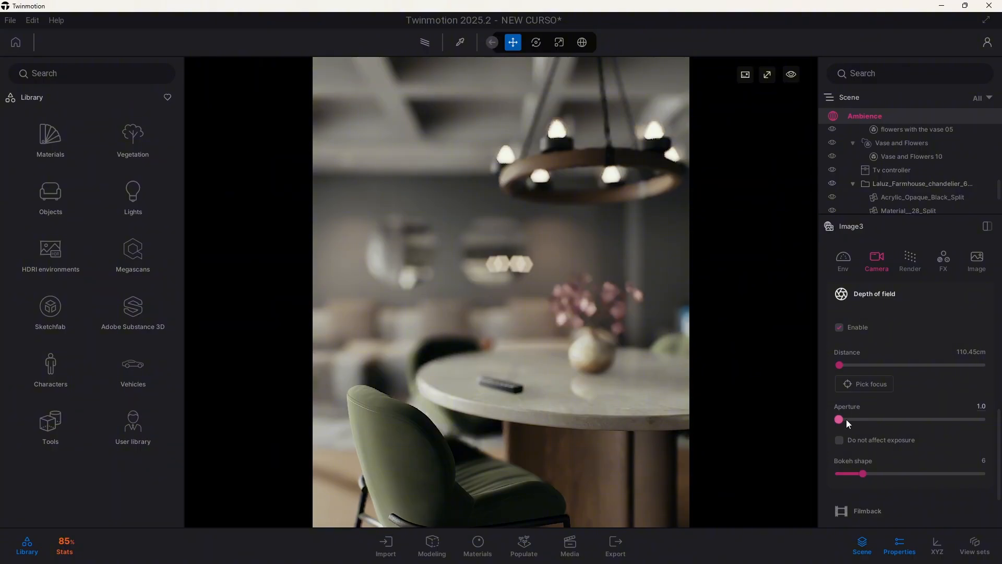
{"action": "mouse_move", "coordinate": [840, 420]}
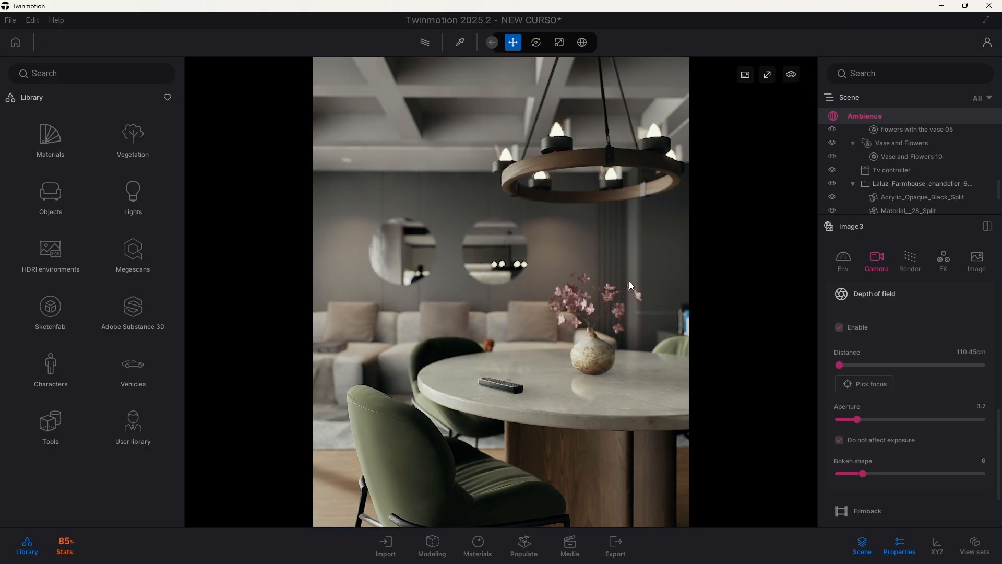
{"action": "mouse_move", "coordinate": [645, 230]}
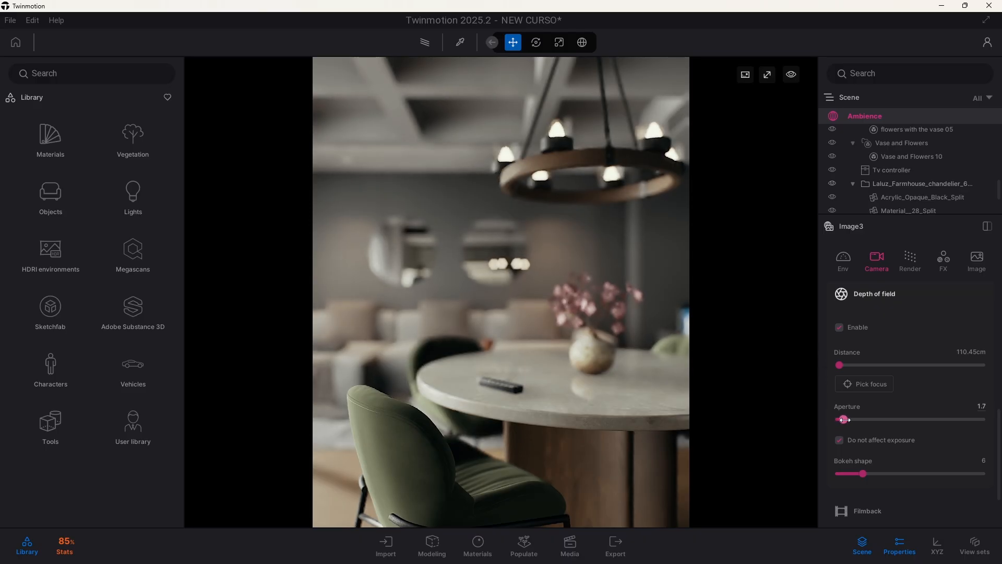
- Pick a new focus point near 159 cm and set the aperture to 3.1
{"action": "left_click", "coordinate": [863, 383]}
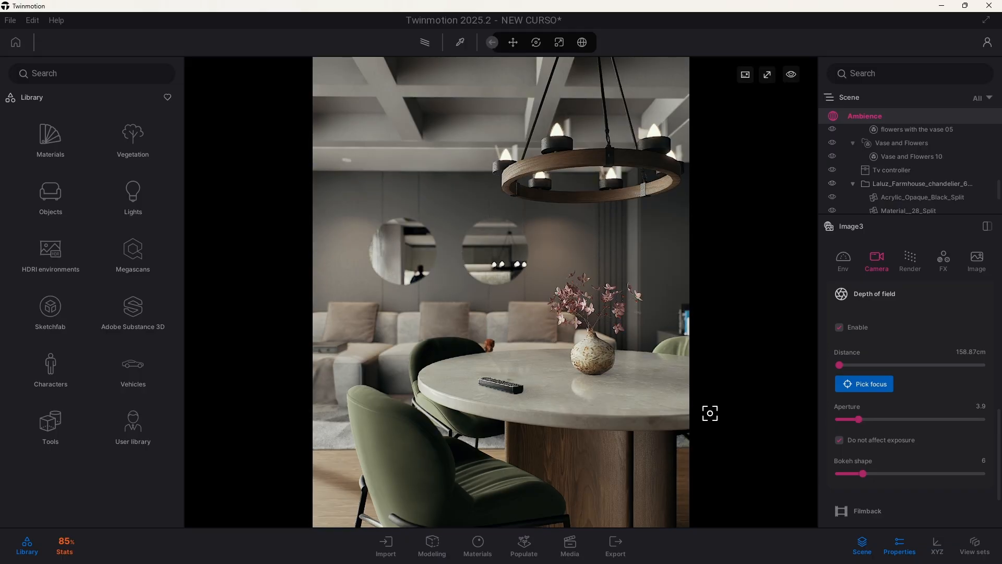
{"action": "mouse_move", "coordinate": [375, 274]}
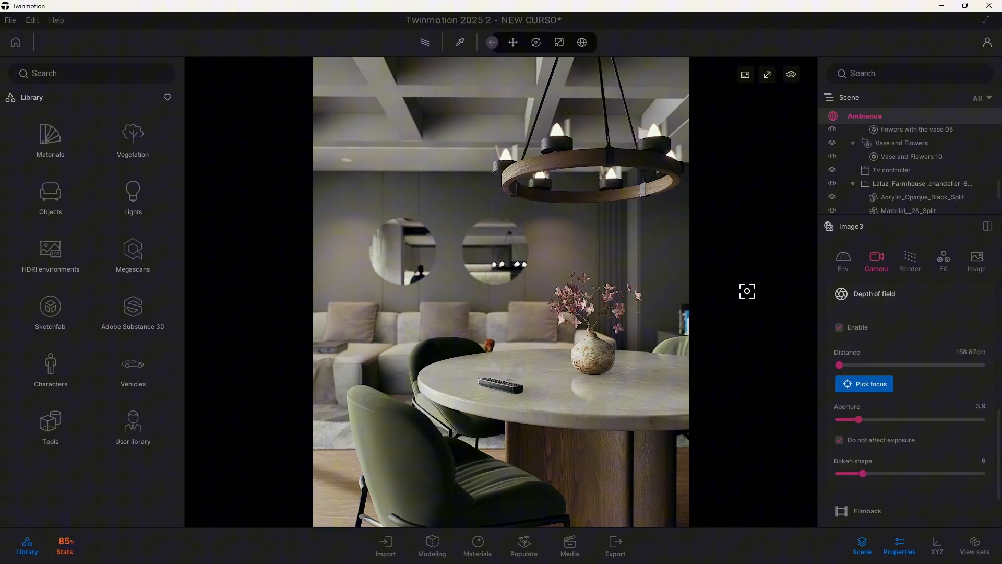
{"action": "left_click", "coordinate": [512, 42]}
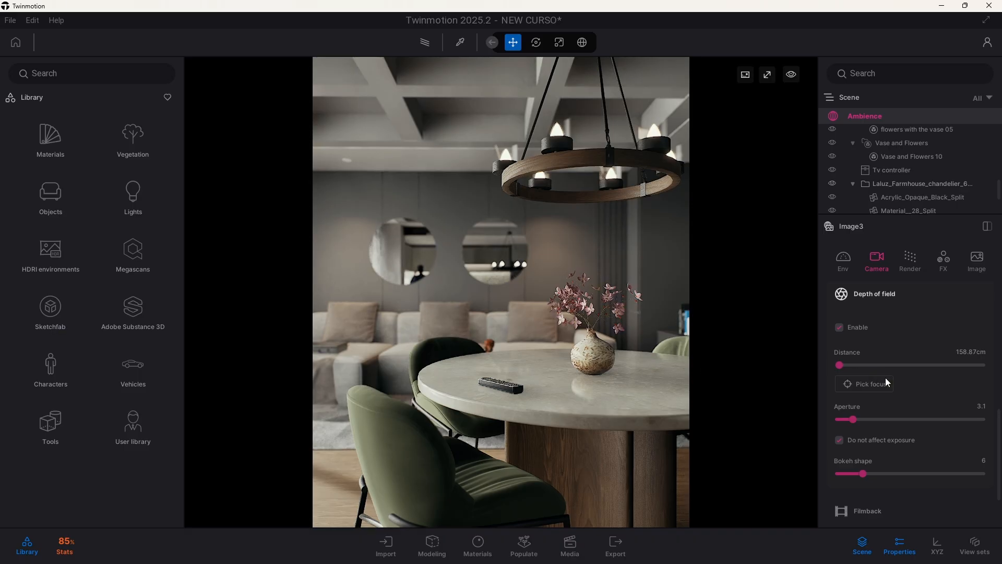
- Move the camera in for a close shot of the chair beside the table
{"action": "scroll", "scroll_direction": "up", "scroll_amount": 3}
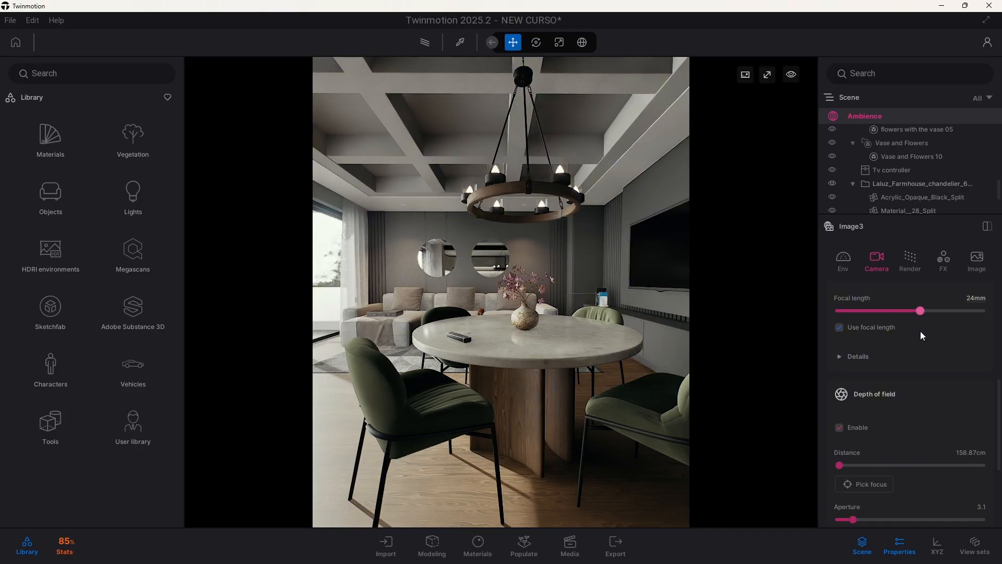
{"action": "scroll", "scroll_direction": "down", "scroll_amount": 3}
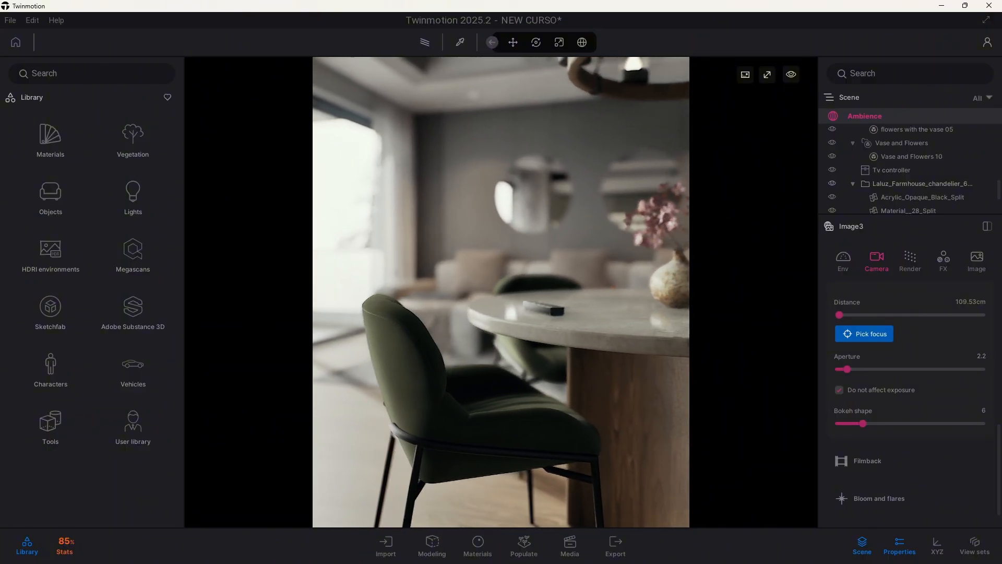
- Enable depth of field on Image3 with focus at about 233.78 cm
{"action": "left_click", "coordinate": [512, 42]}
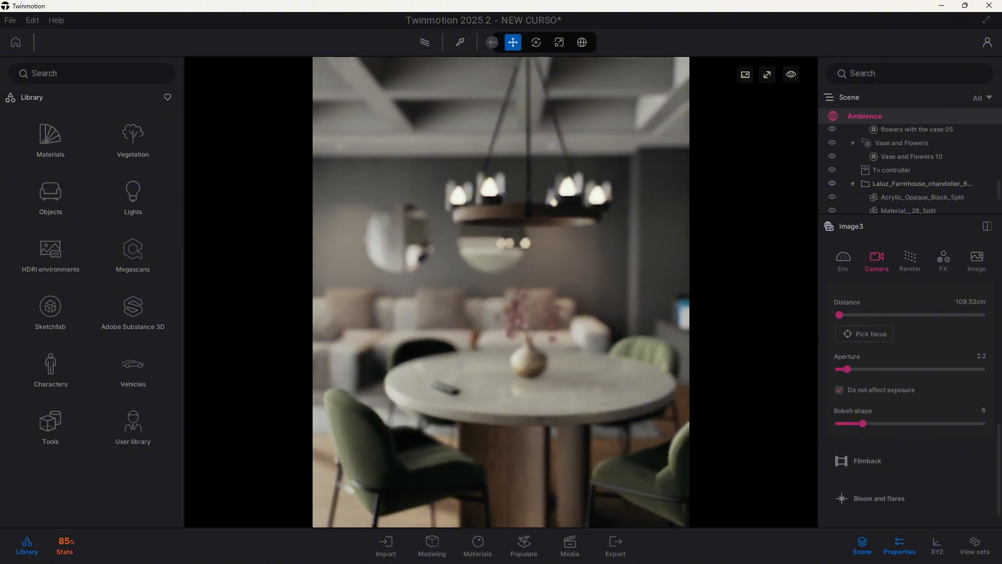
{"action": "left_click", "coordinate": [868, 333]}
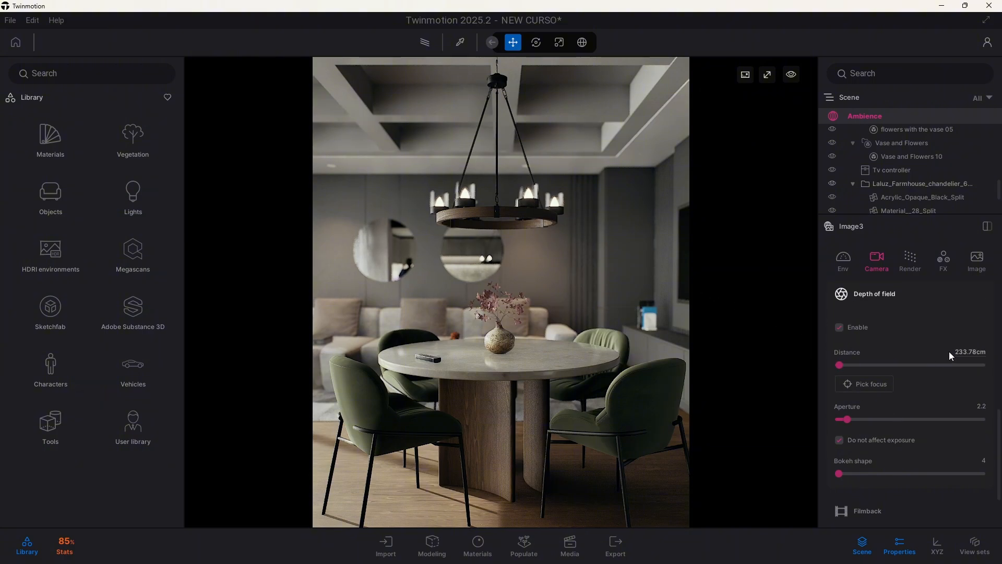
- Select the focus Distance value and replace it with 10 cm
{"action": "triple_click", "coordinate": [971, 351]}
{"action": "type", "text": "10"}
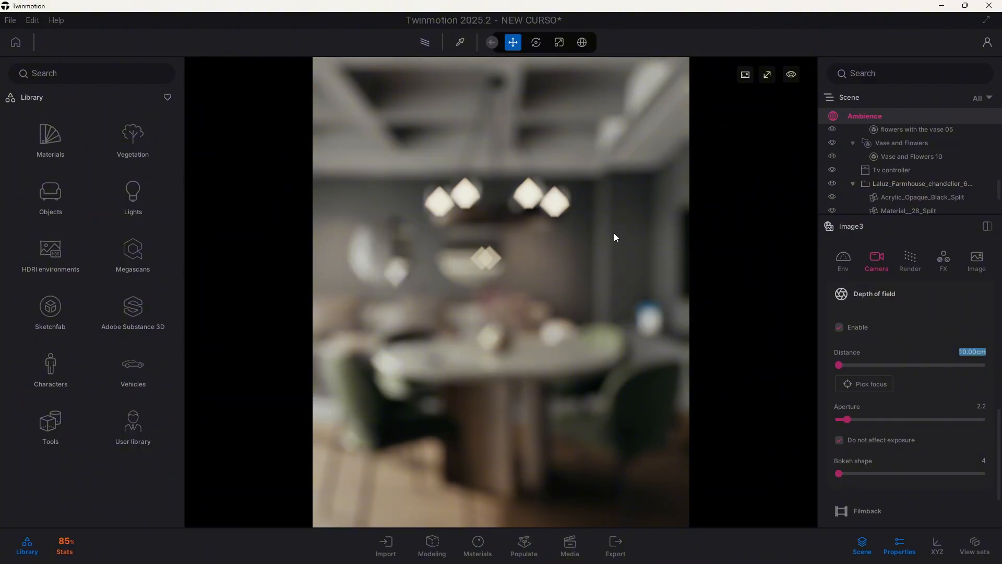
{"action": "scroll", "scroll_direction": "down", "scroll_amount": 3}
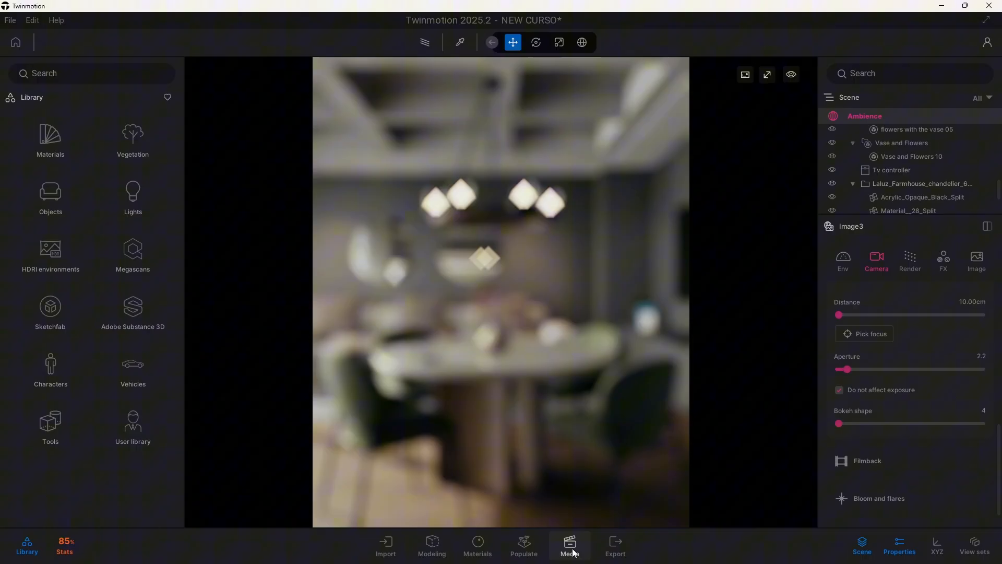
- Enter Media mode and create Video2 with two blurred camera keyframes
{"action": "left_click", "coordinate": [568, 544]}
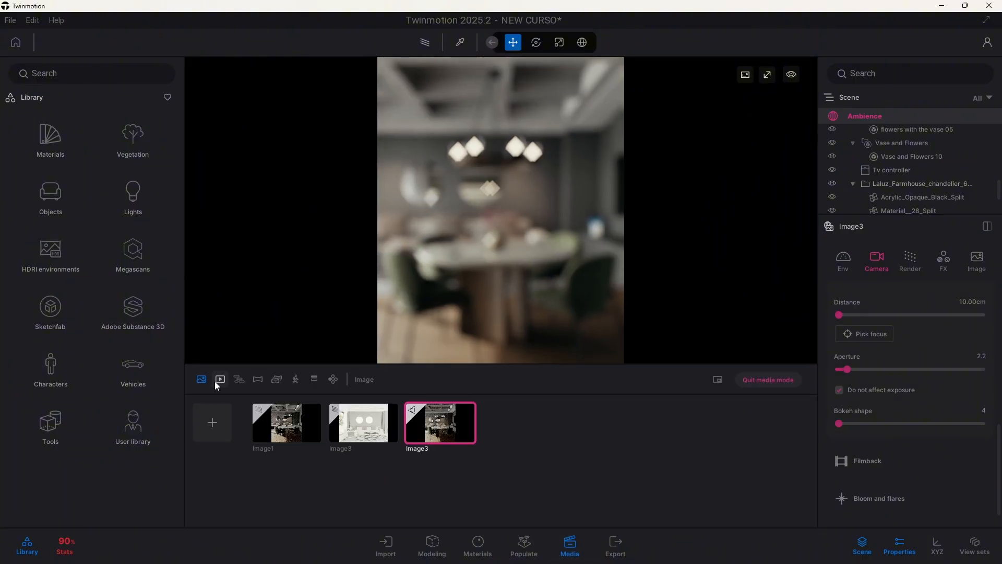
{"action": "left_click", "coordinate": [220, 379]}
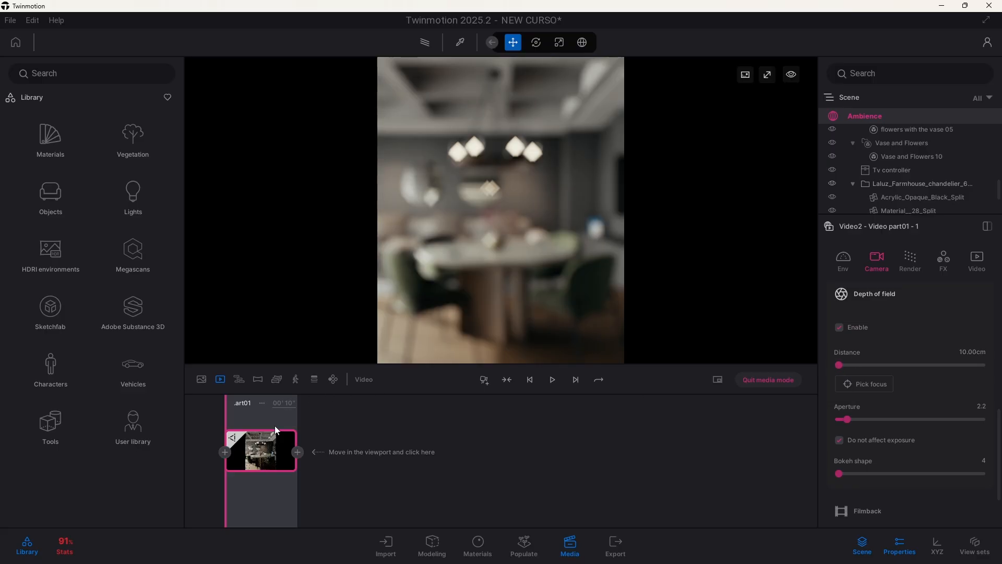
{"action": "mouse_move", "coordinate": [268, 434]}
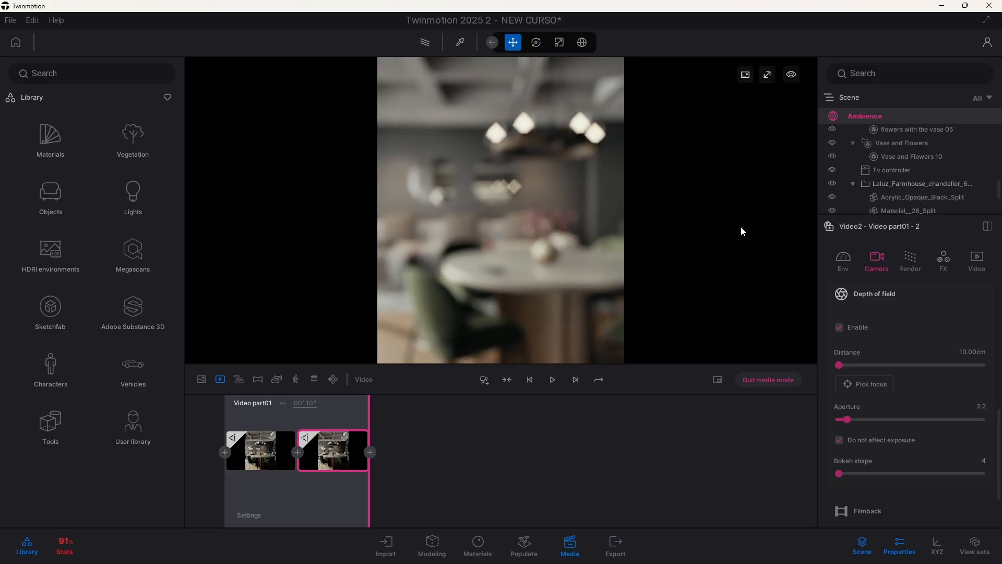
- Focus keyframe 2 on the vase at about 175 cm and preview playback from the start
{"action": "left_click", "coordinate": [869, 384]}
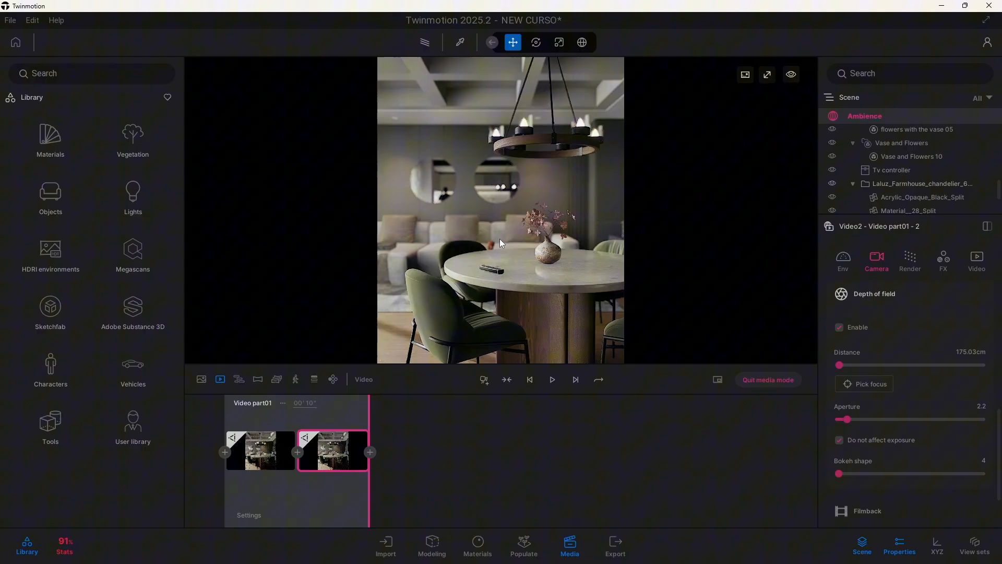
{"action": "mouse_move", "coordinate": [342, 435]}
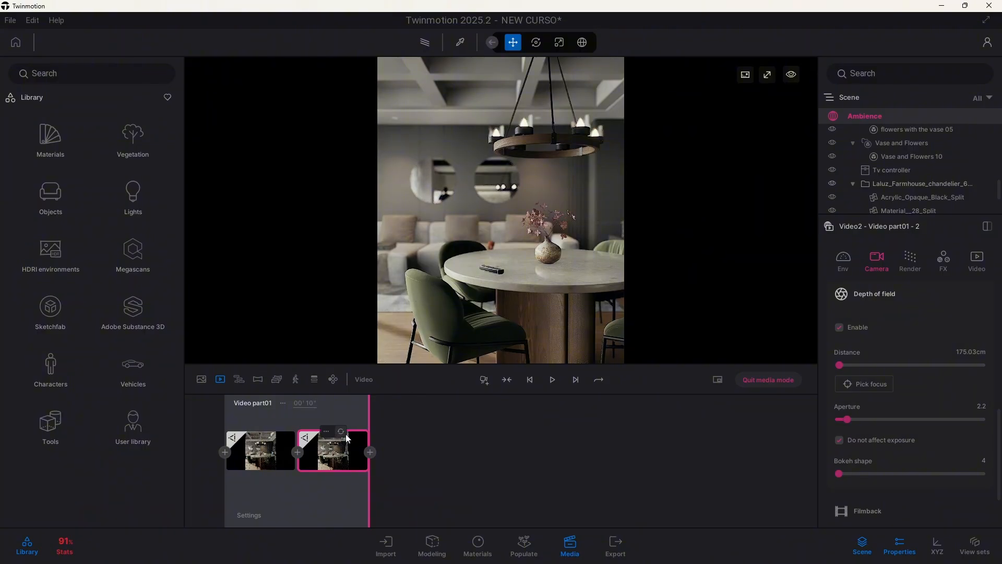
{"action": "mouse_move", "coordinate": [409, 439]}
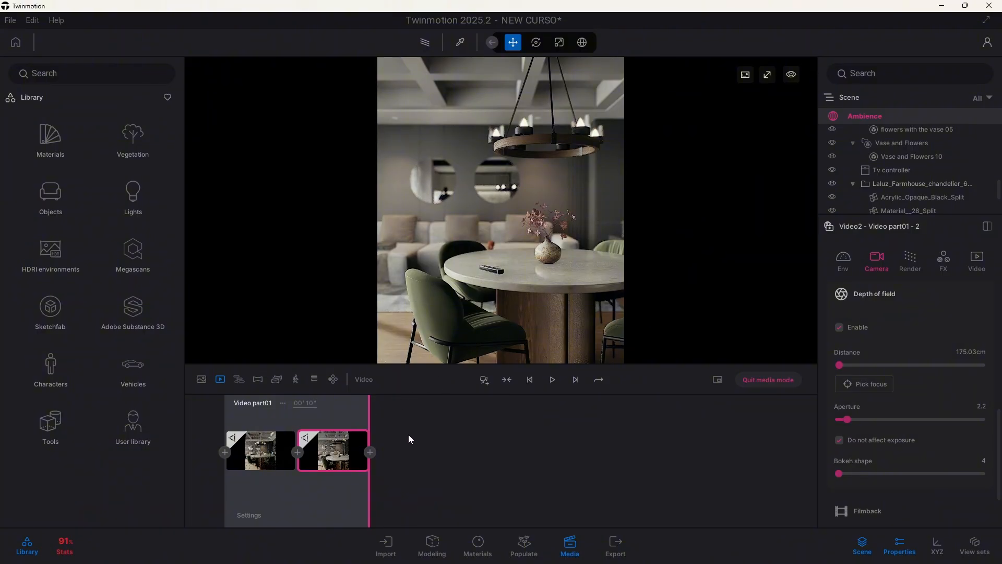
{"action": "left_click", "coordinate": [530, 379]}
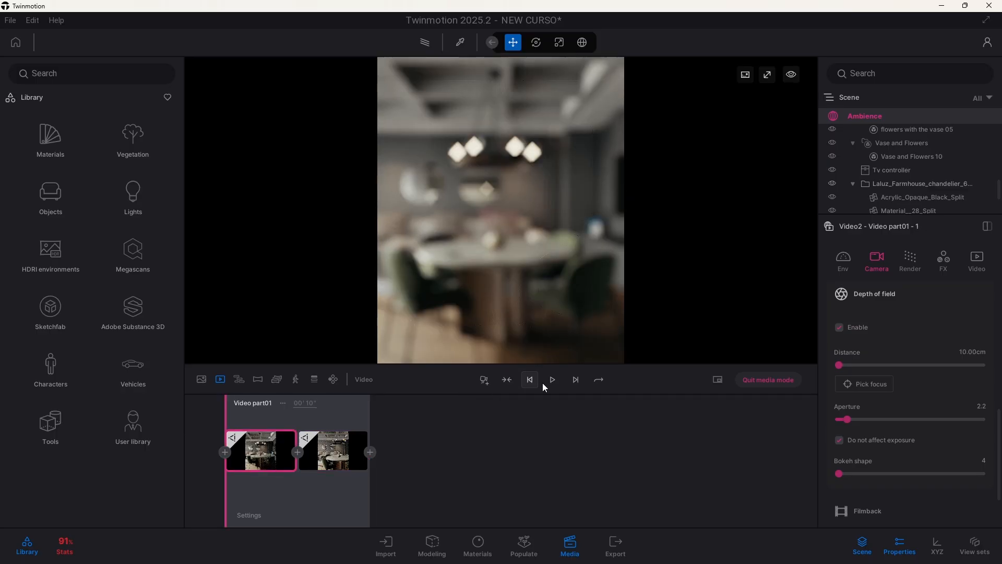
{"action": "left_click", "coordinate": [551, 379]}
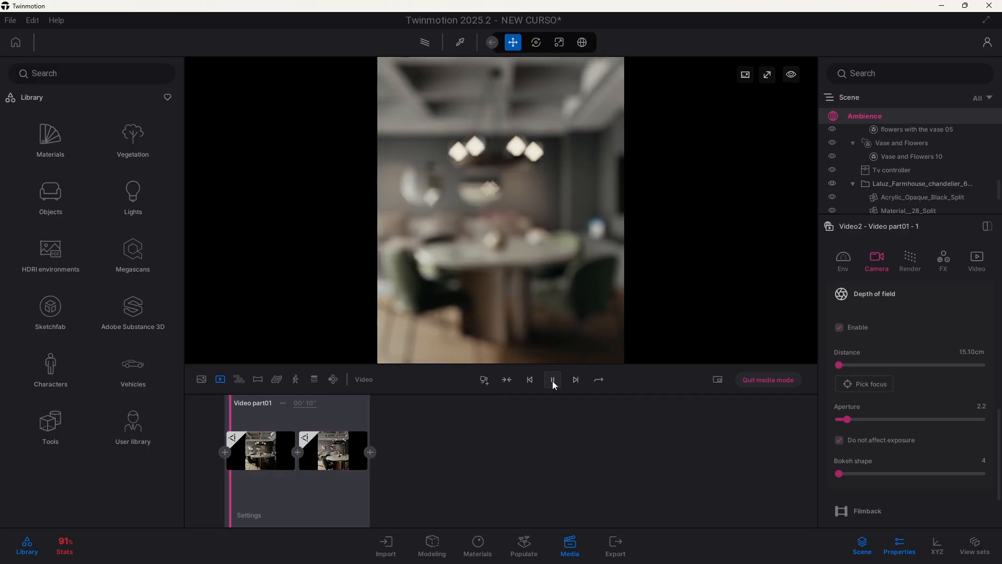
{"action": "left_click", "coordinate": [552, 379]}
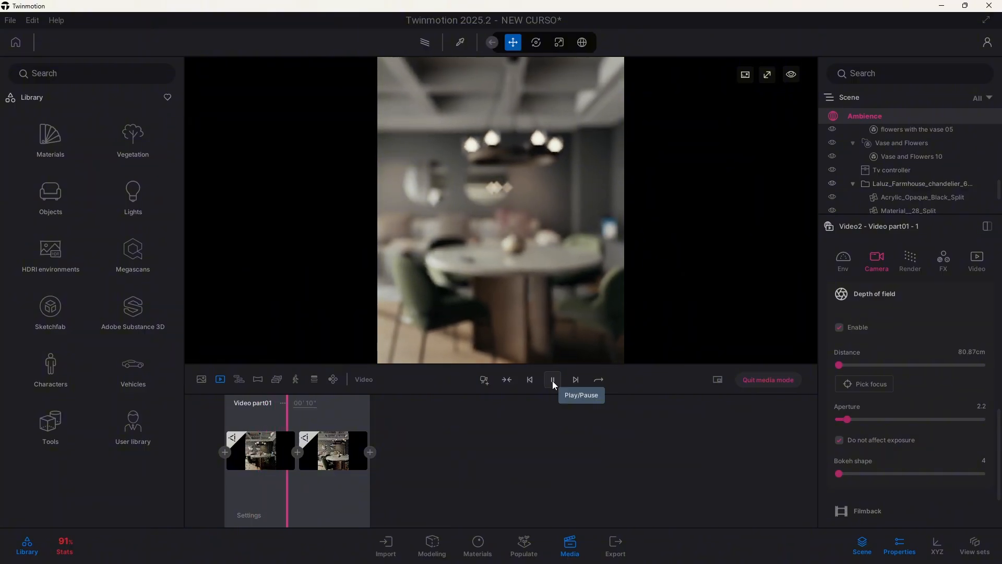
{"action": "left_click", "coordinate": [552, 379]}
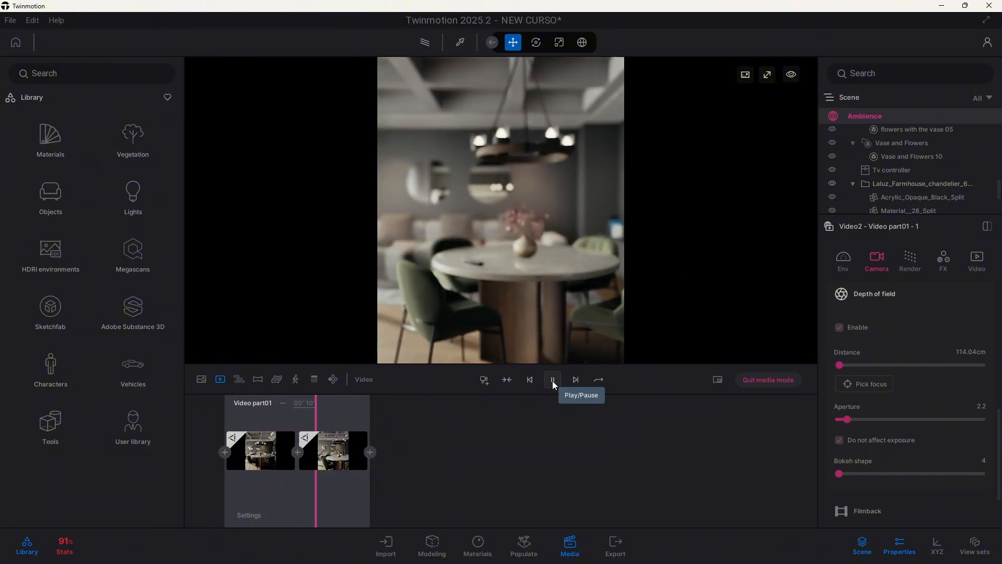
{"action": "left_click", "coordinate": [551, 379]}
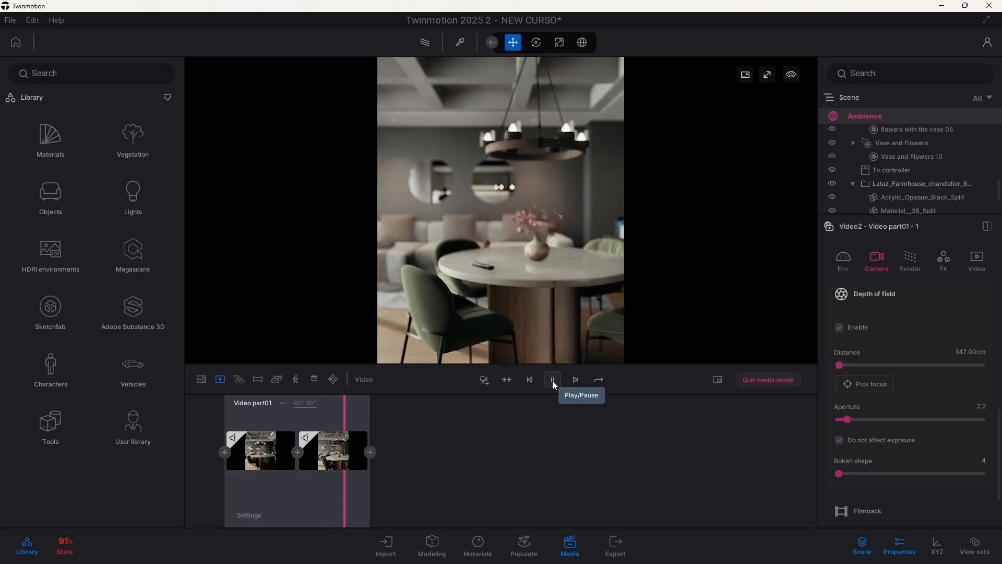
{"action": "left_click", "coordinate": [552, 379]}
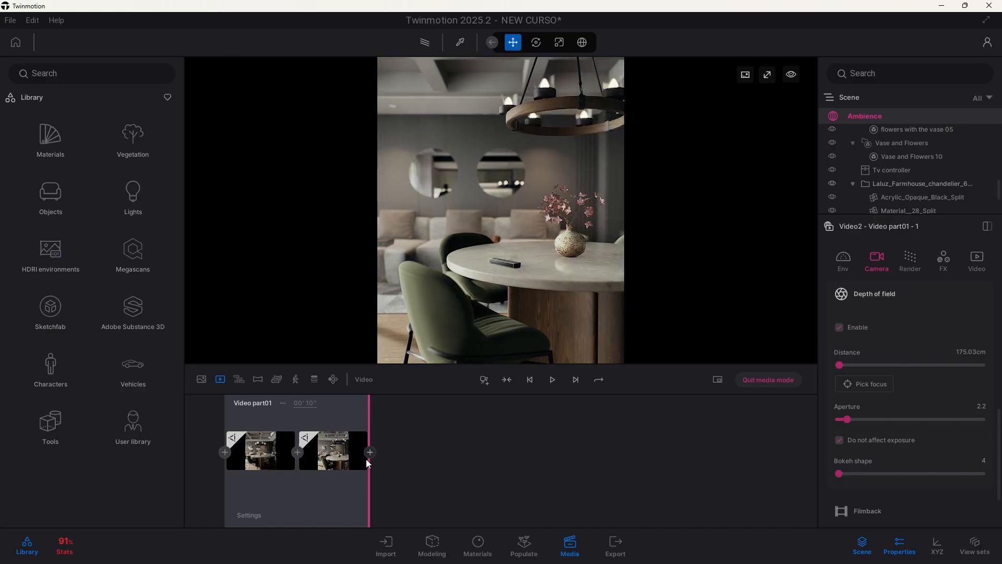
- Add keyframes 3 and 4 with closer views of the vase, focused near 94.90 cm
{"action": "left_click", "coordinate": [370, 452]}
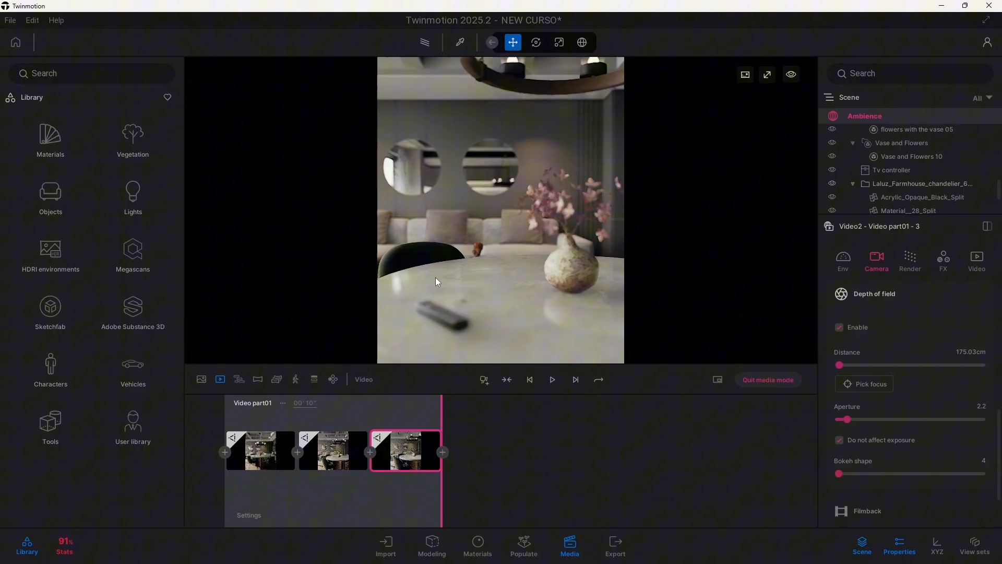
{"action": "left_click", "coordinate": [551, 379]}
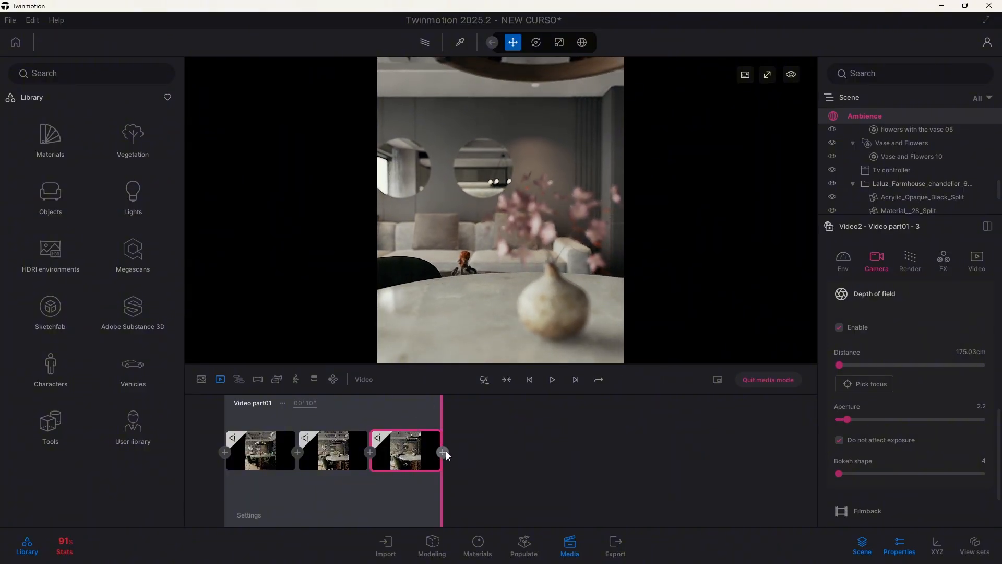
{"action": "left_click", "coordinate": [869, 384]}
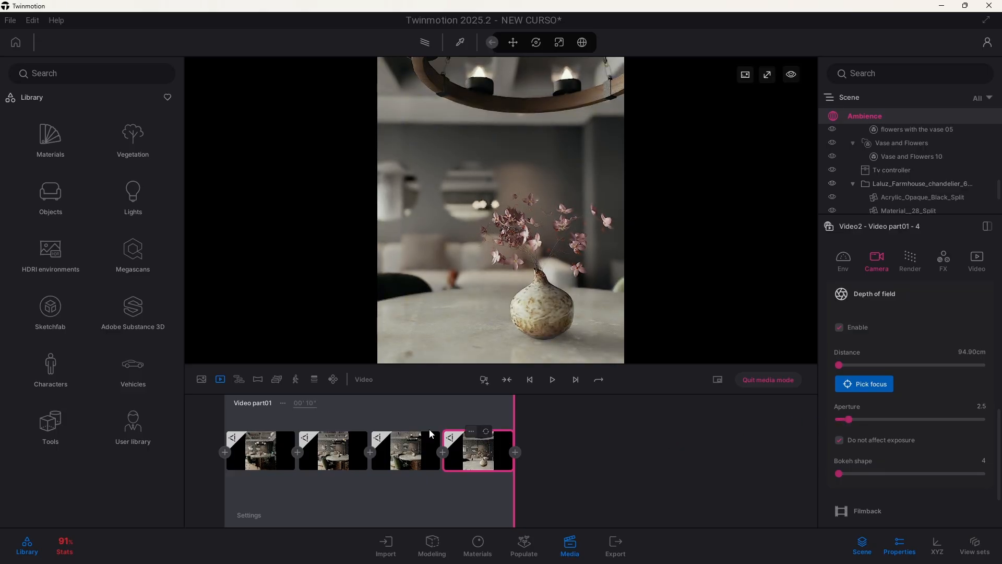
- Preview the four-keyframe focus-pull animation in Video2
{"action": "left_click", "coordinate": [551, 379]}
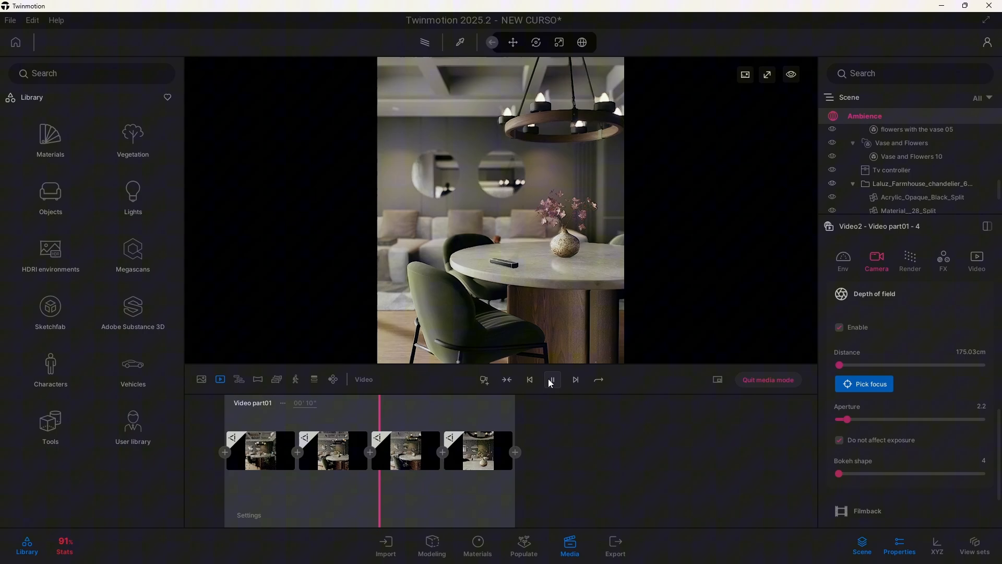
{"action": "left_click", "coordinate": [550, 379]}
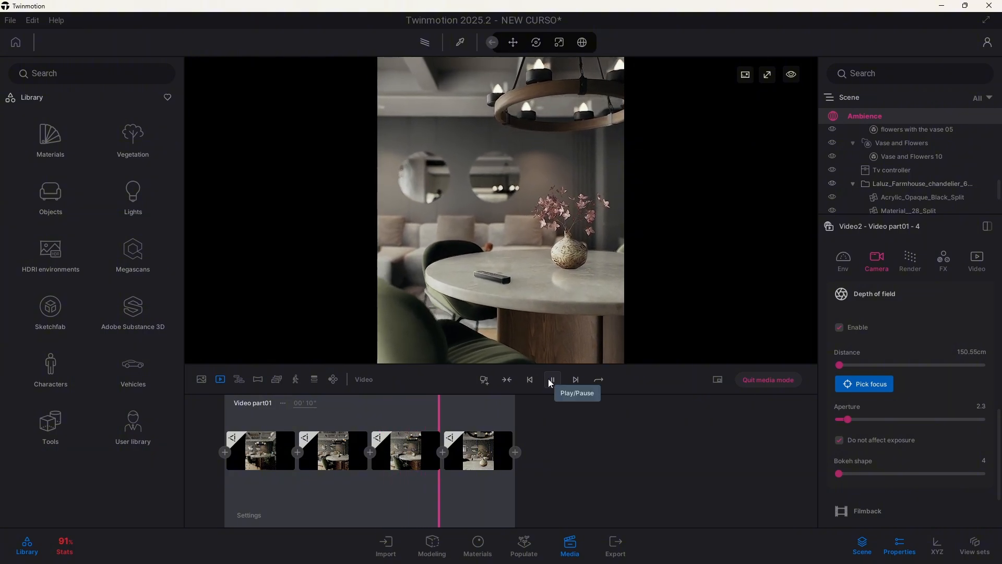
{"action": "left_click", "coordinate": [549, 379]}
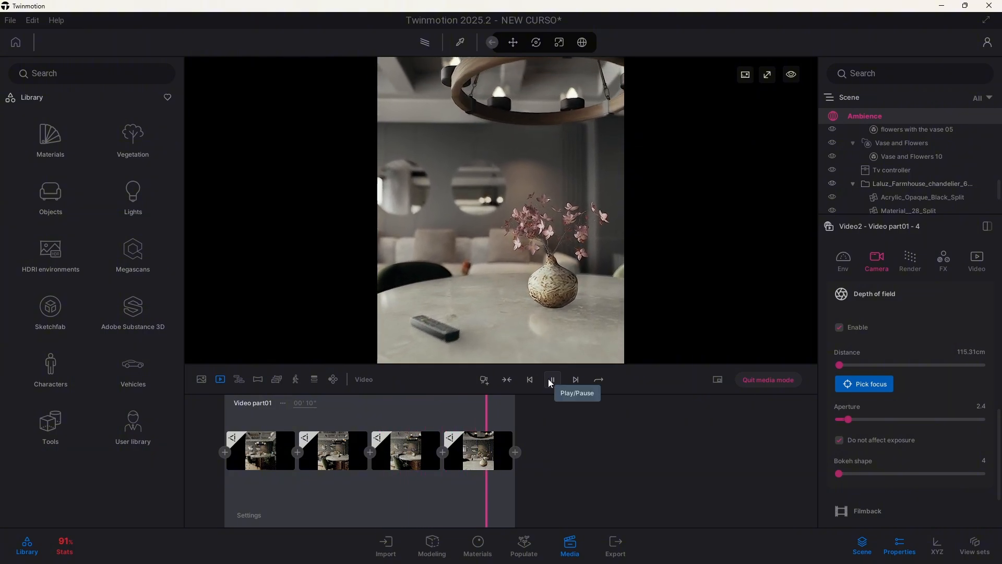
{"action": "left_click", "coordinate": [552, 379]}
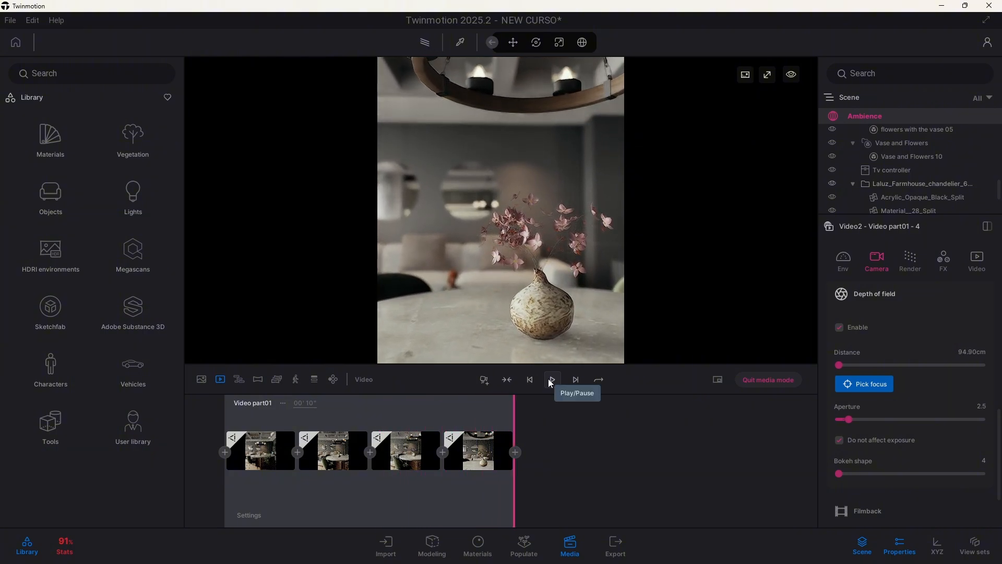